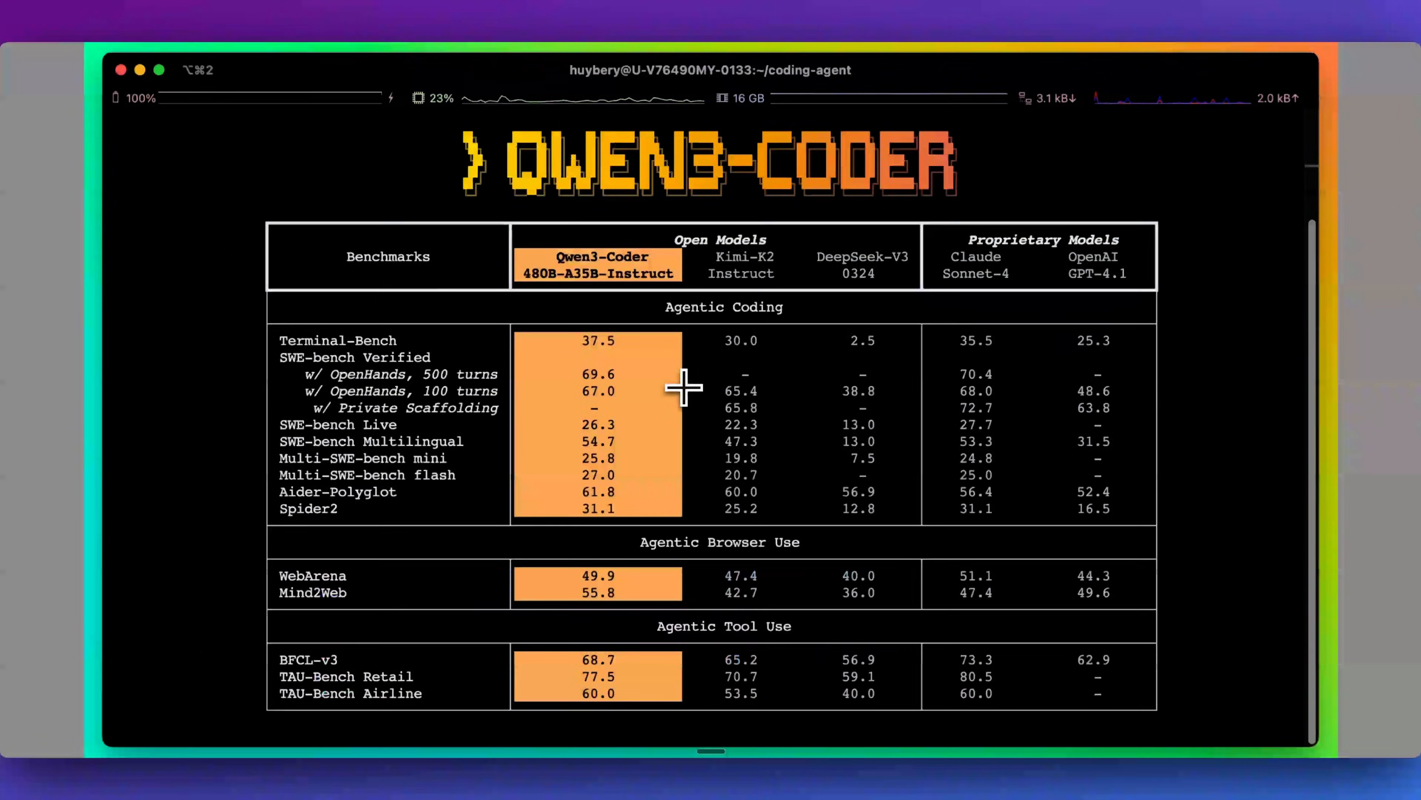
mouse_move(650, 390)
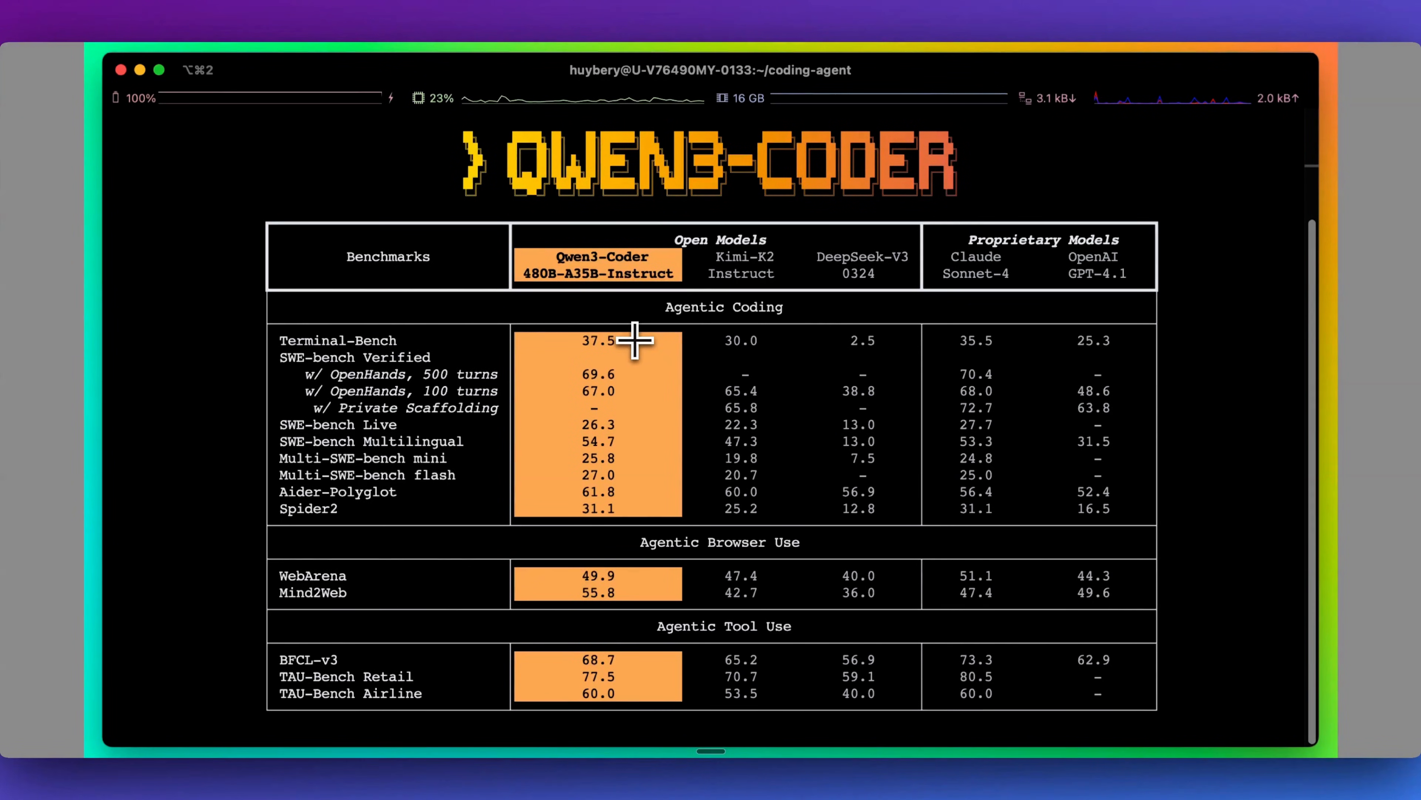
mouse_move(633, 412)
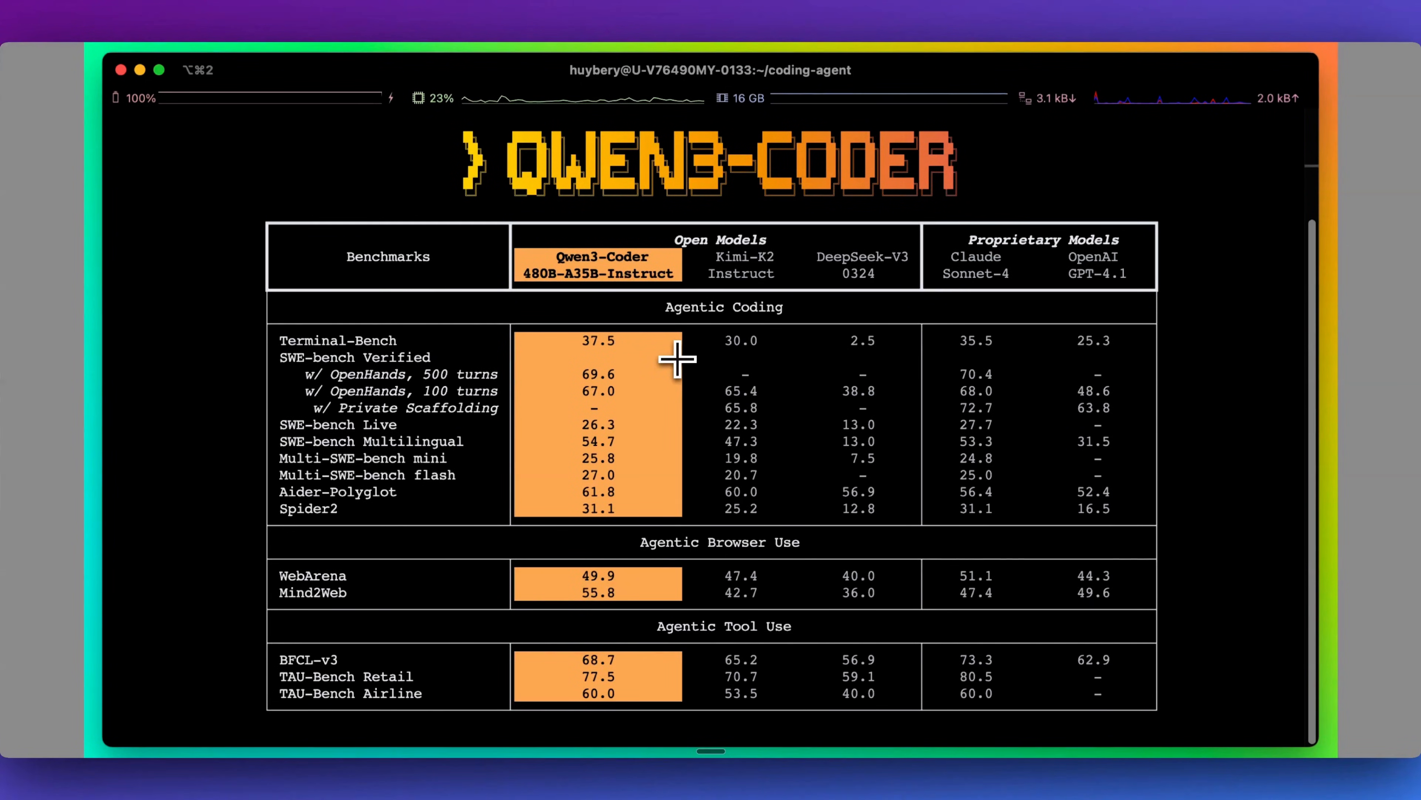
mouse_move(887, 345)
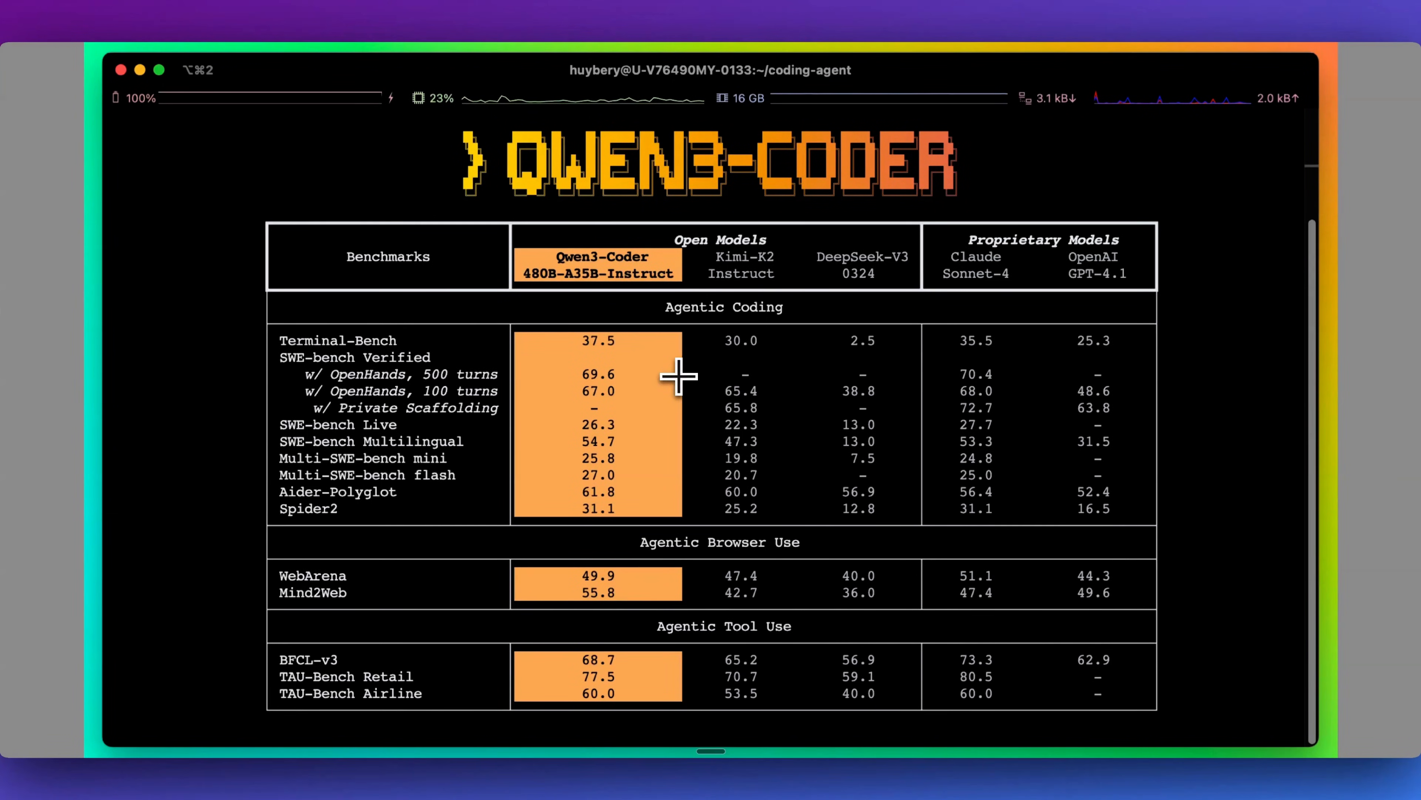
mouse_move(659, 347)
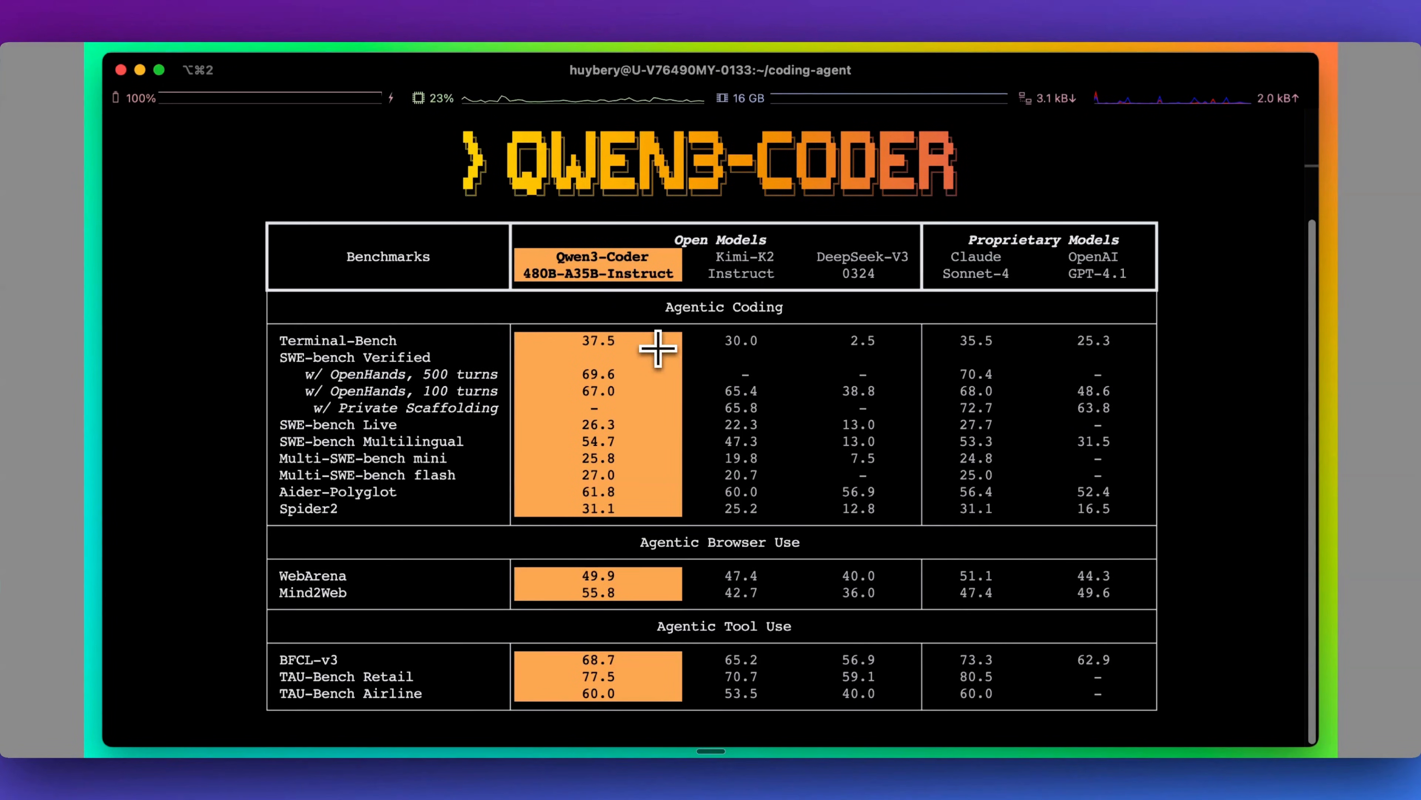
mouse_move(653, 378)
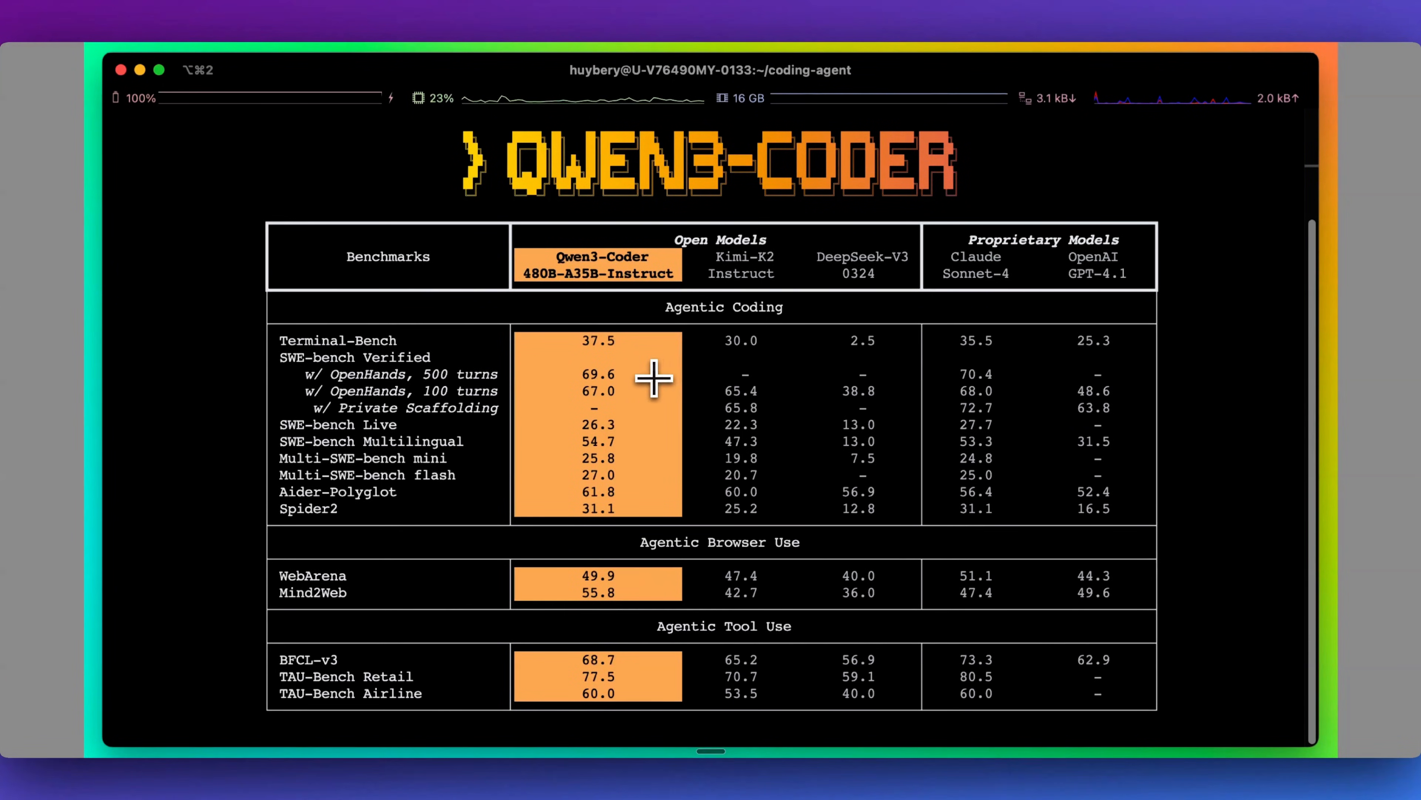
mouse_move(799, 415)
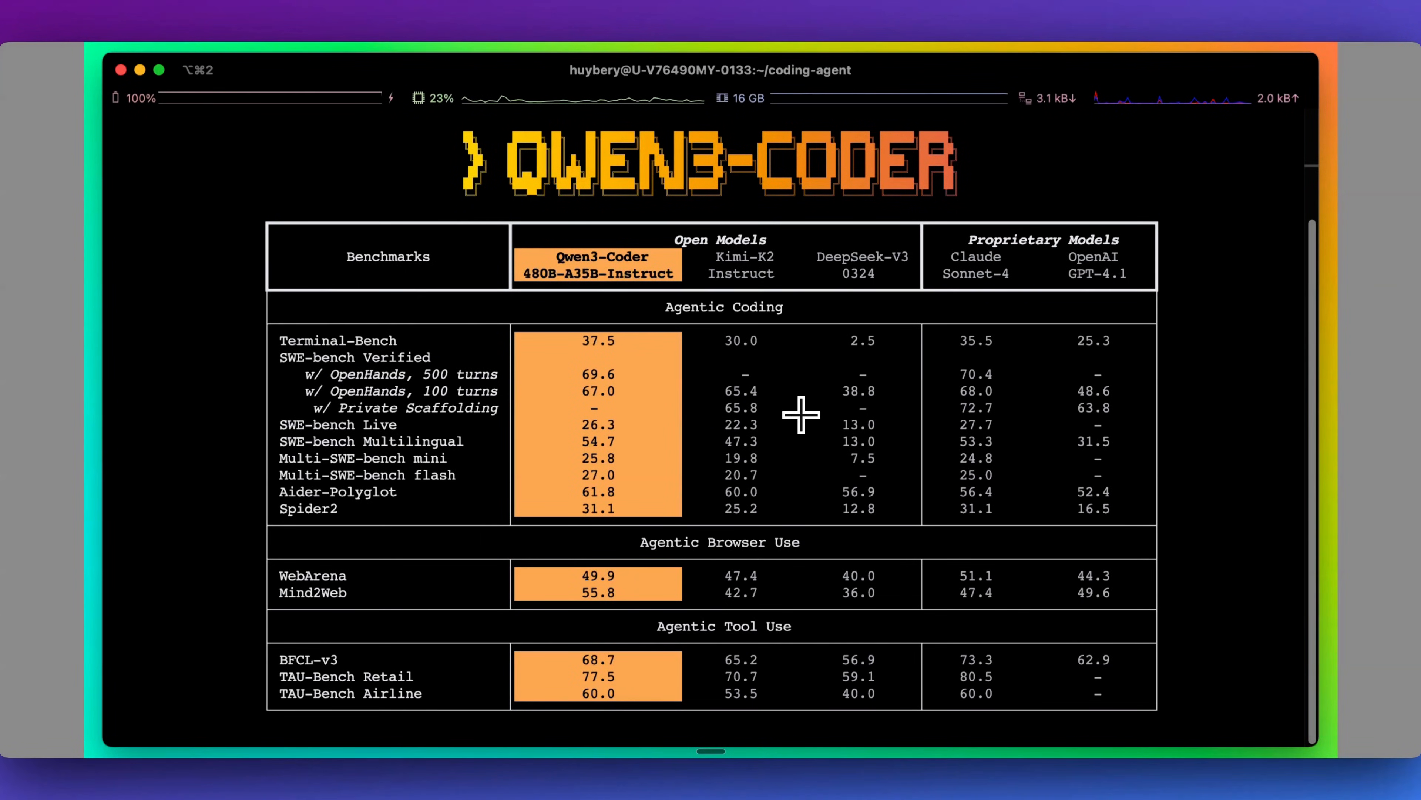
mouse_move(668, 646)
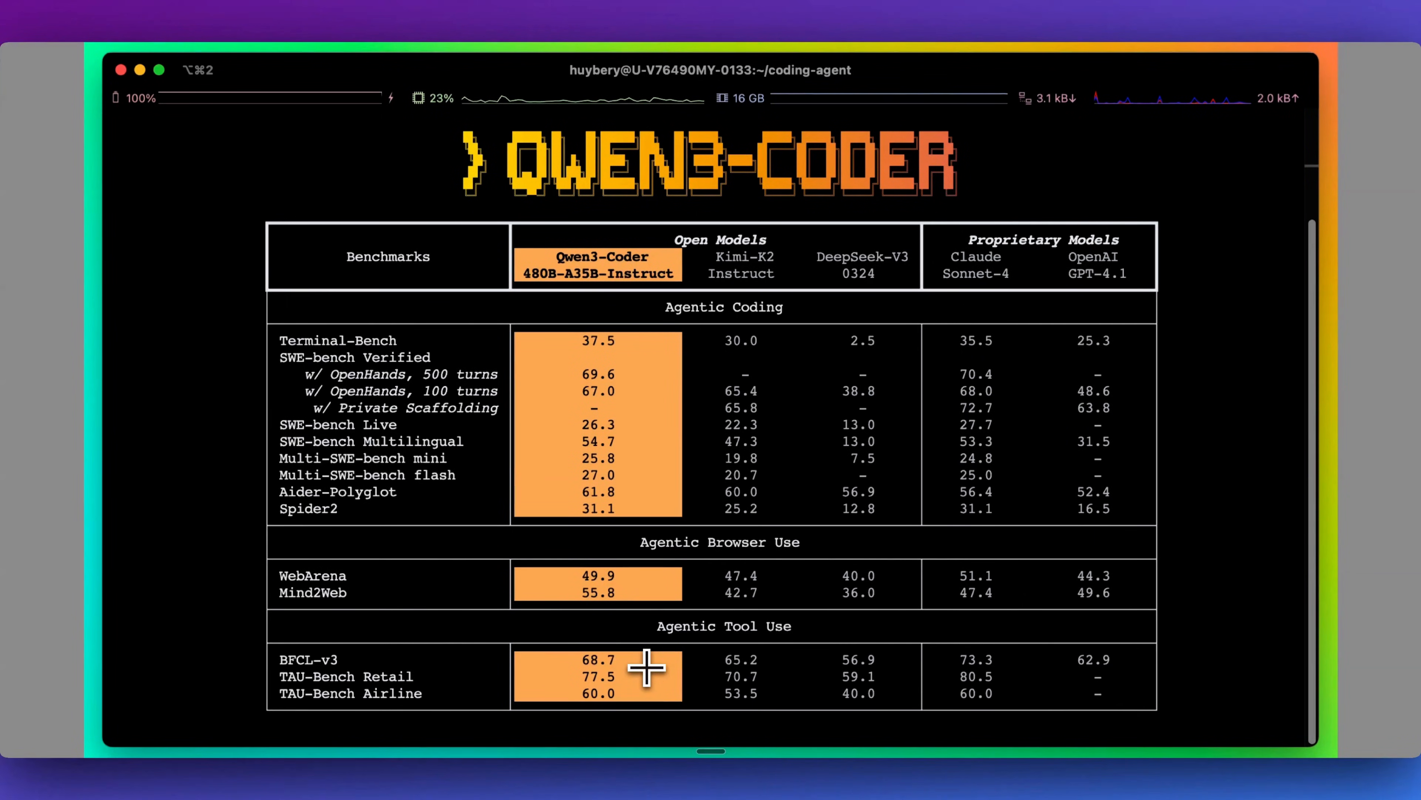
mouse_move(668, 673)
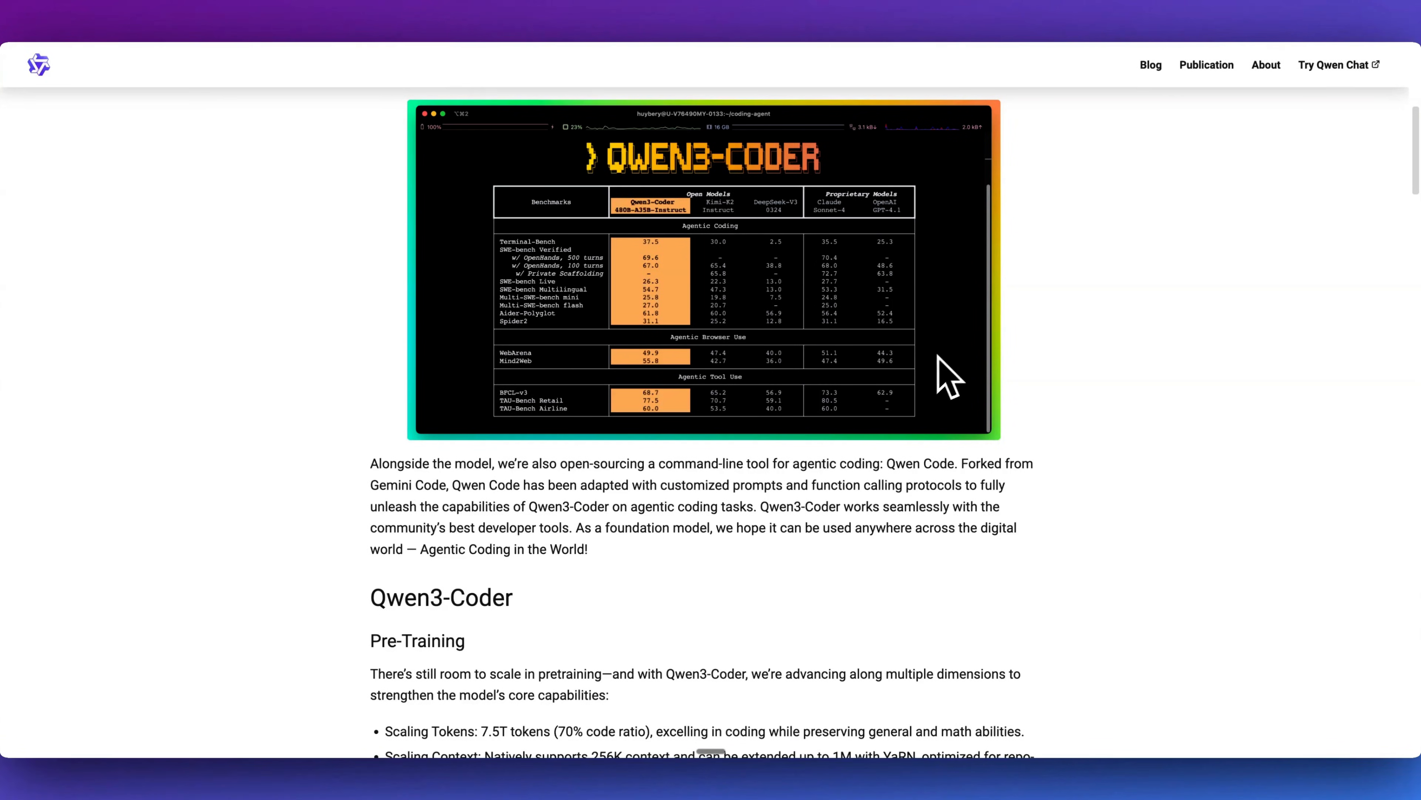
mouse_move(886, 451)
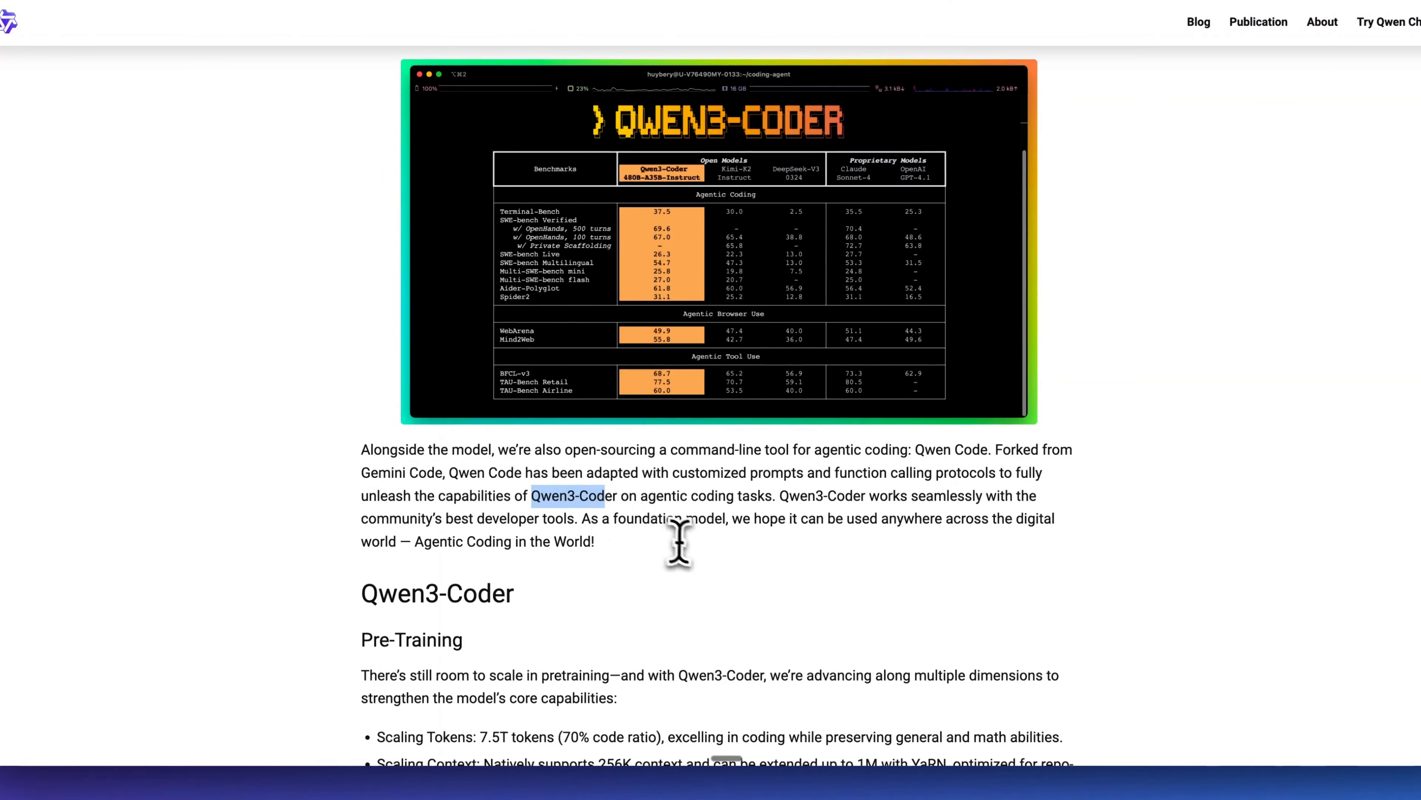
Step: Scroll past the benchmark image to the Pre-Training points on tokens, context and synthetic data
scroll("down", 3)
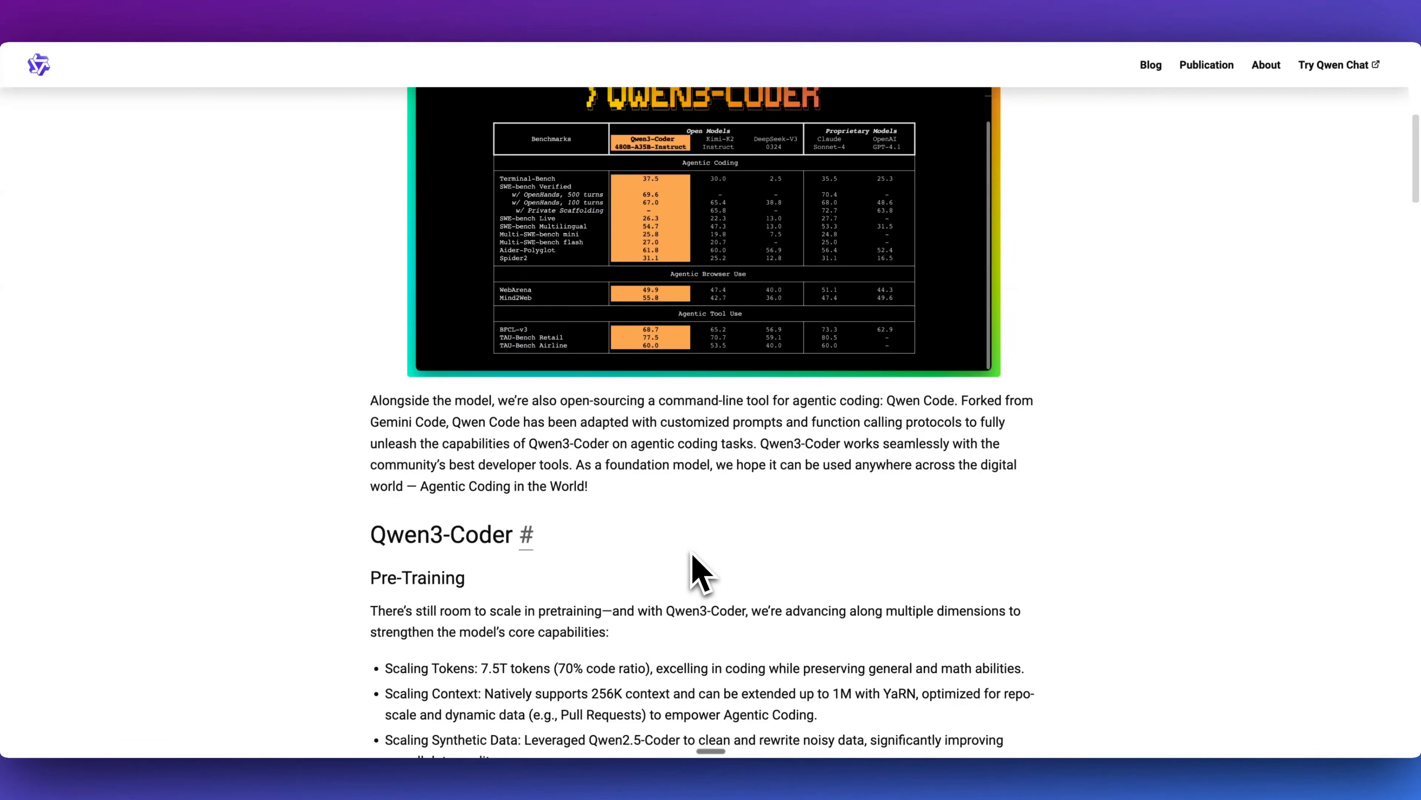
mouse_move(703, 562)
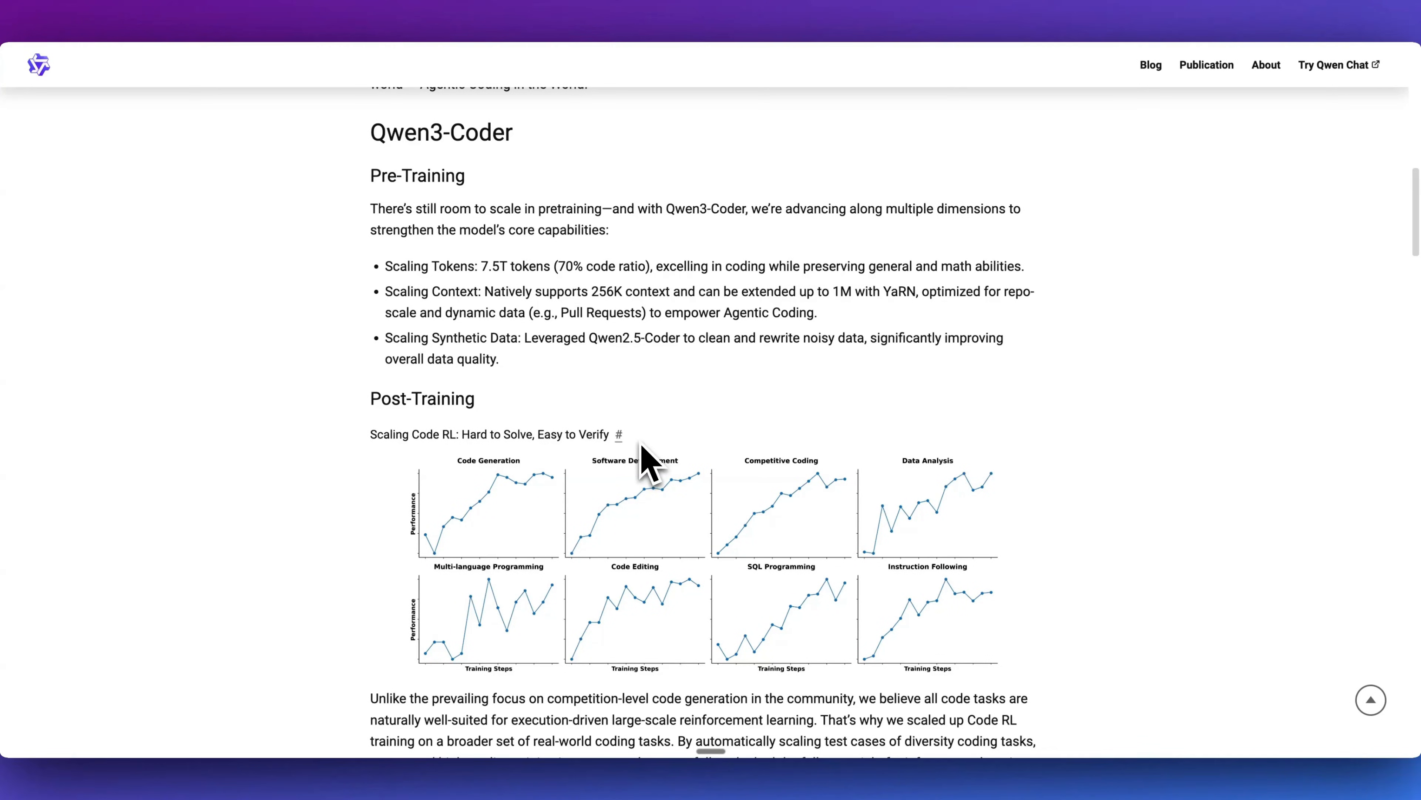
Step: Reach the Post-Training Code RL charts, selecting text in their explanation paragraph
scroll("down", 3)
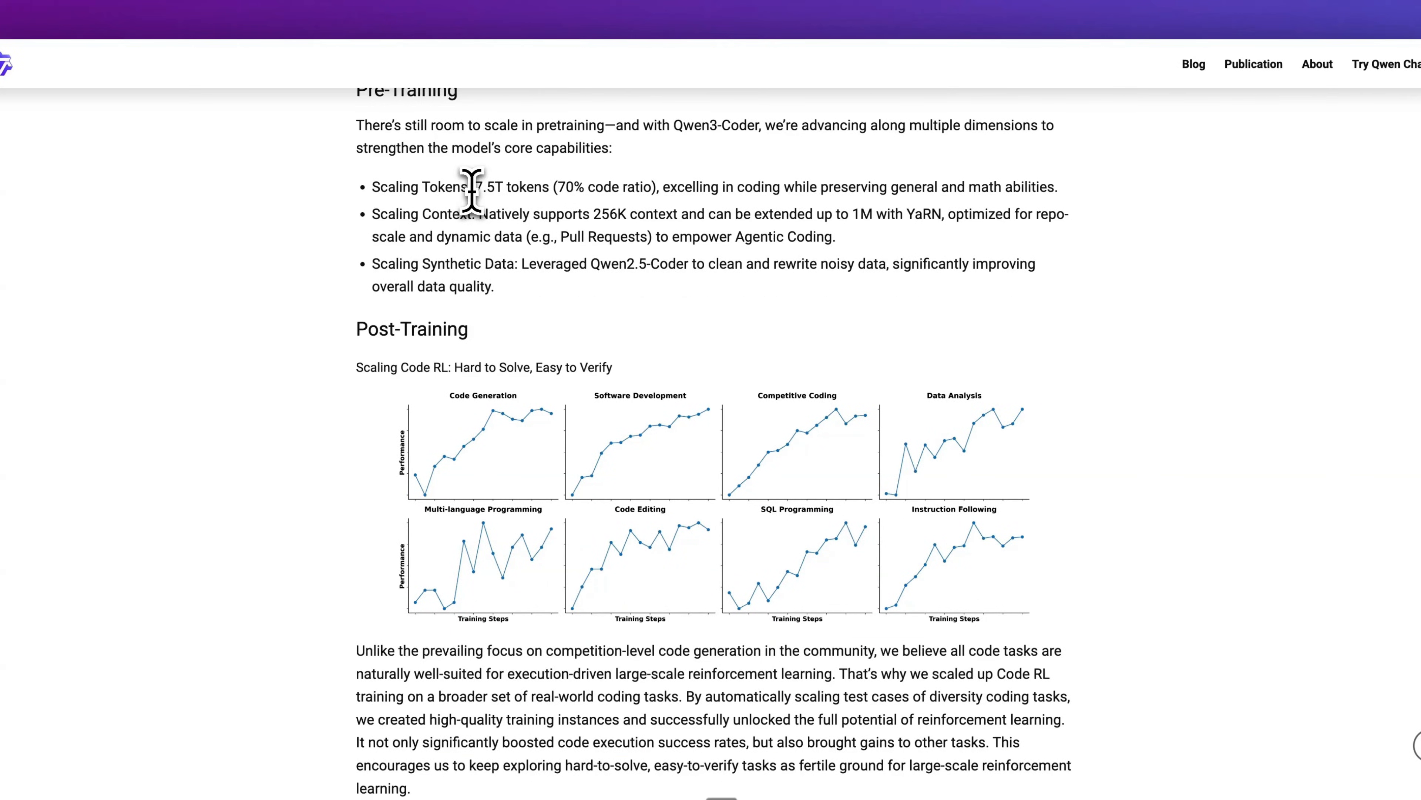
double_click(485, 187)
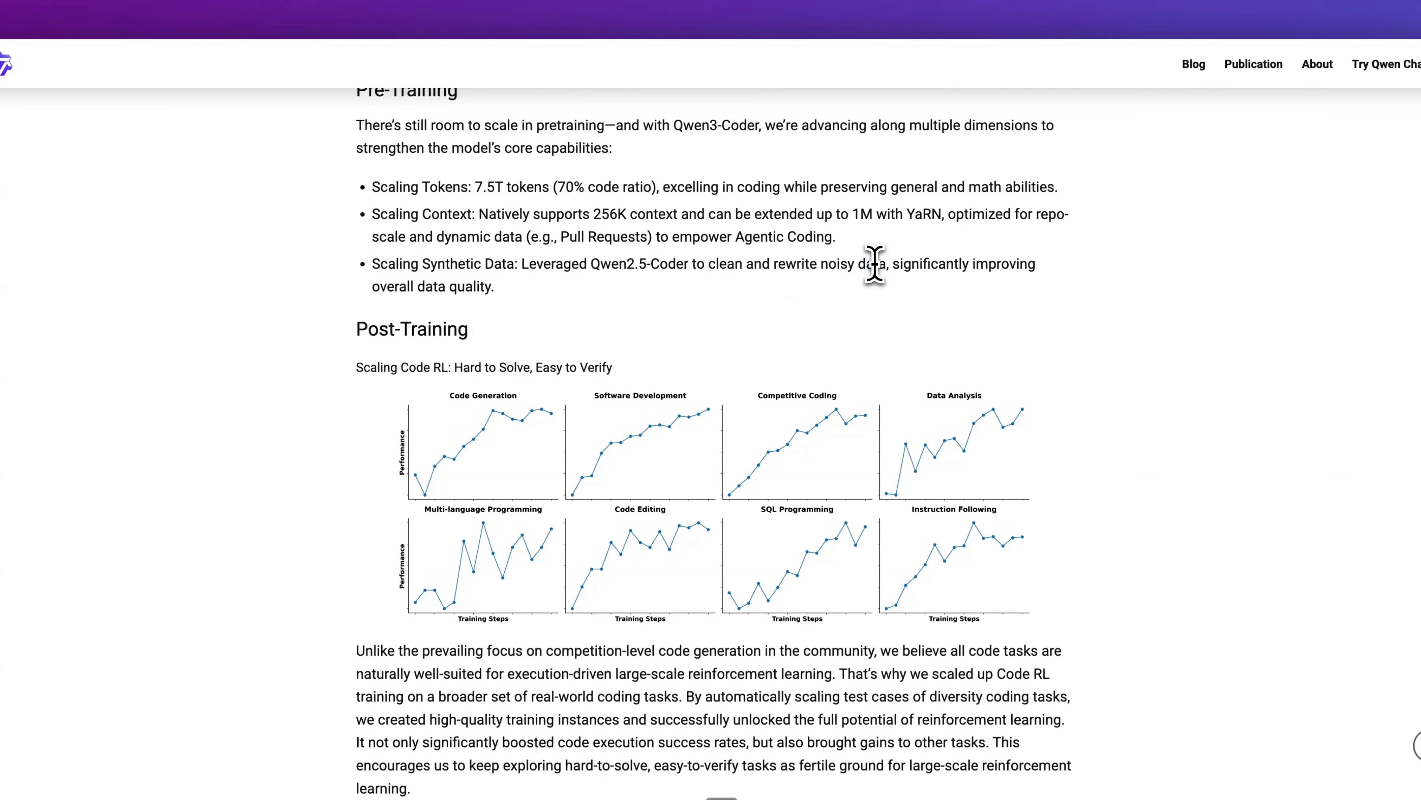
left_click_drag(890, 264, 493, 286)
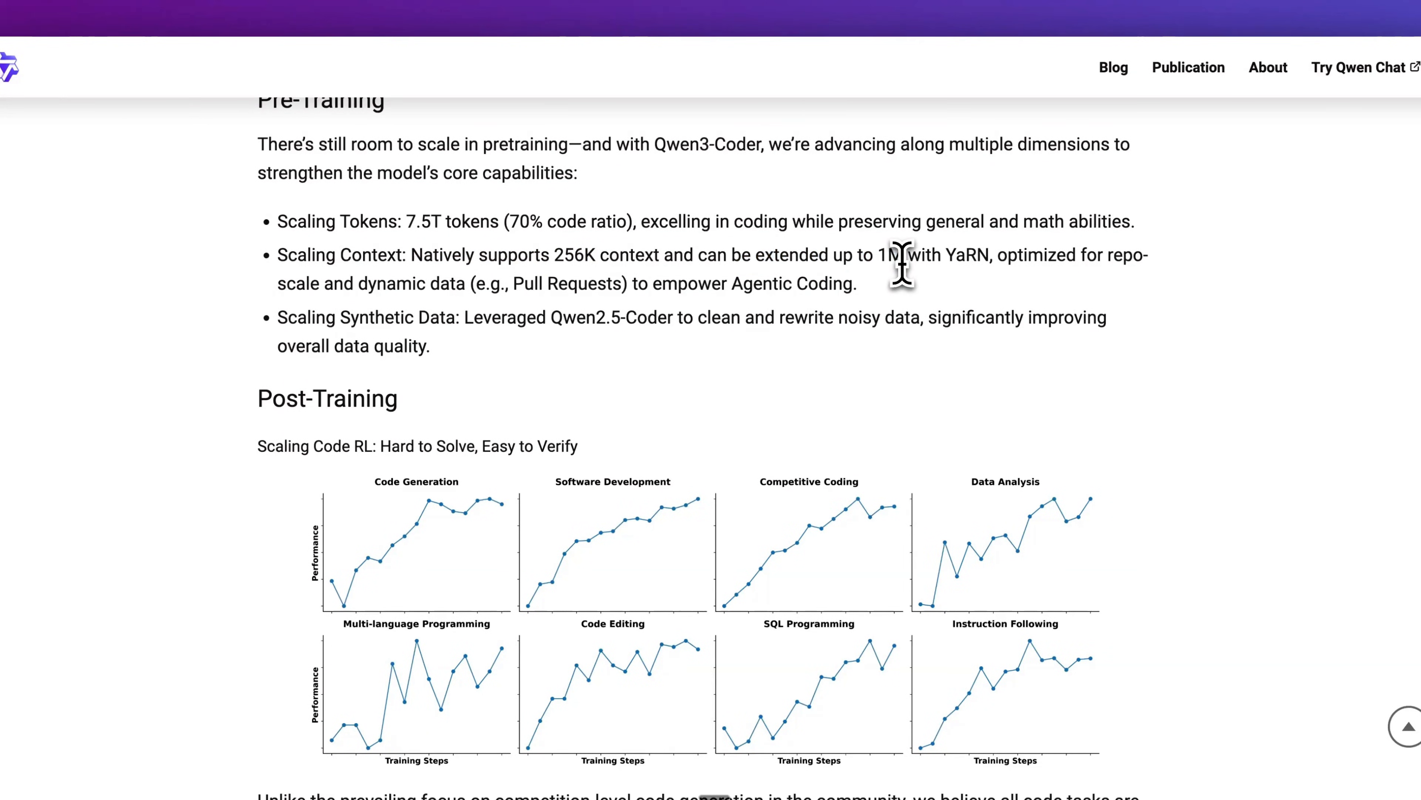
left_click_drag(994, 255, 855, 284)
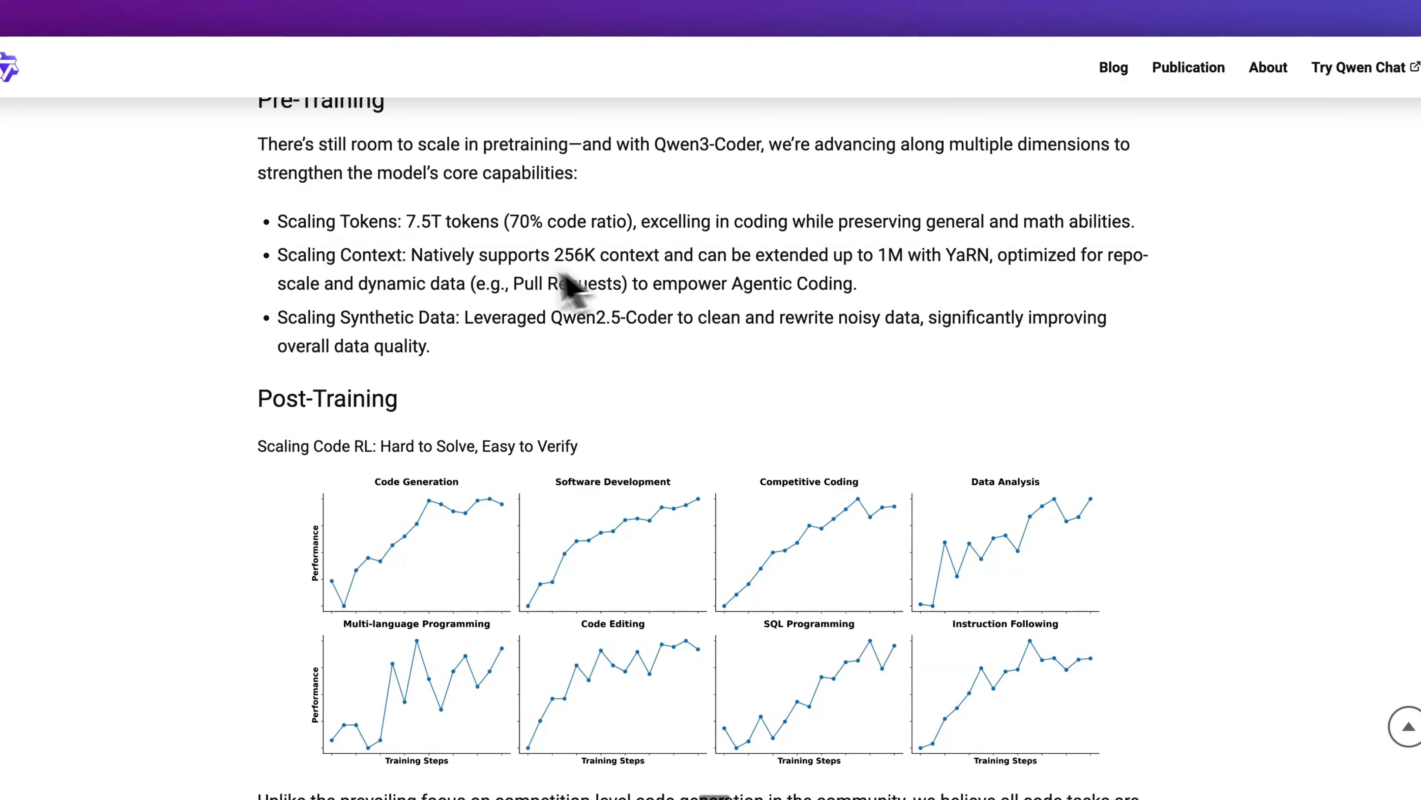
scroll("down", 3)
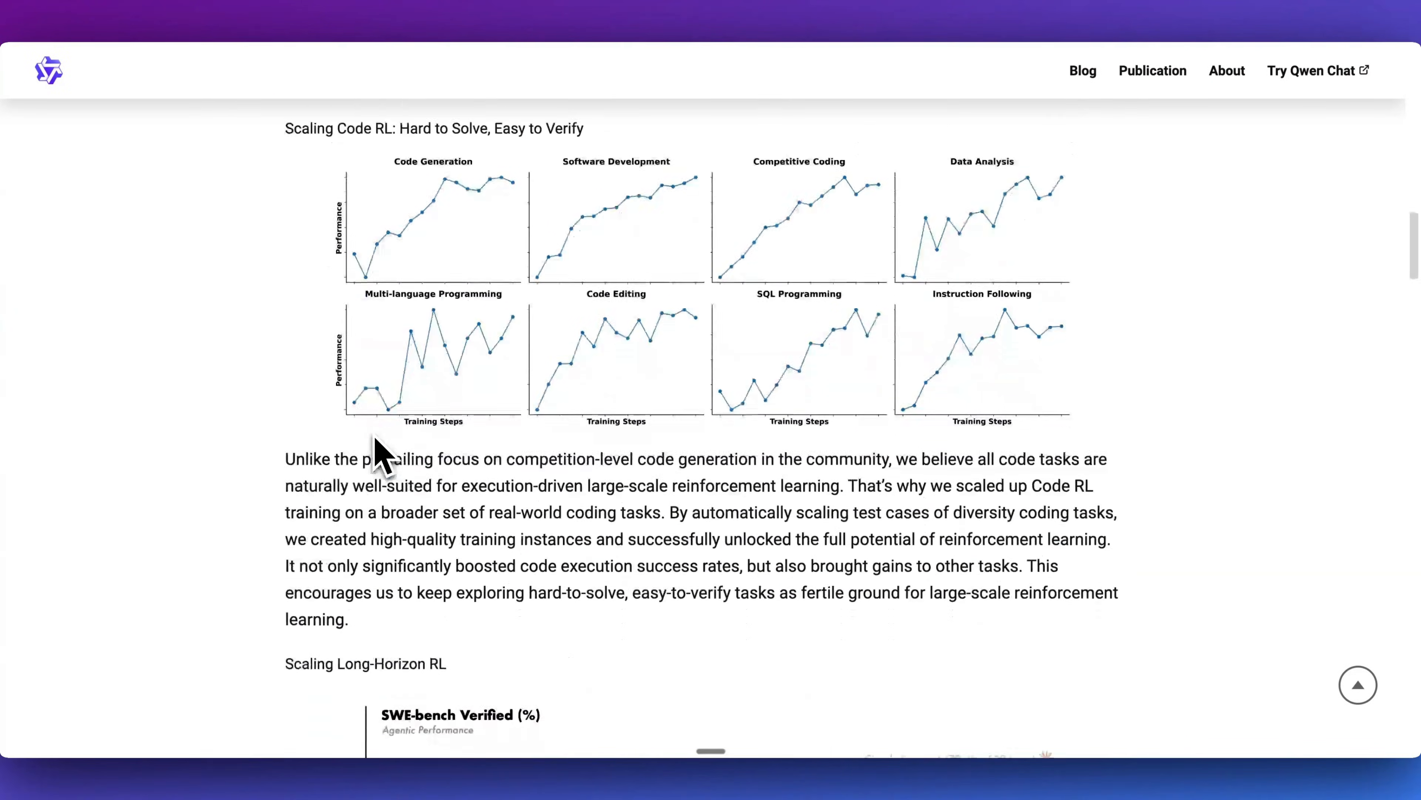
Step: Scroll to the Scaling Long-Horizon RL heading and its SWE-bench Verified chart
scroll("down", 3)
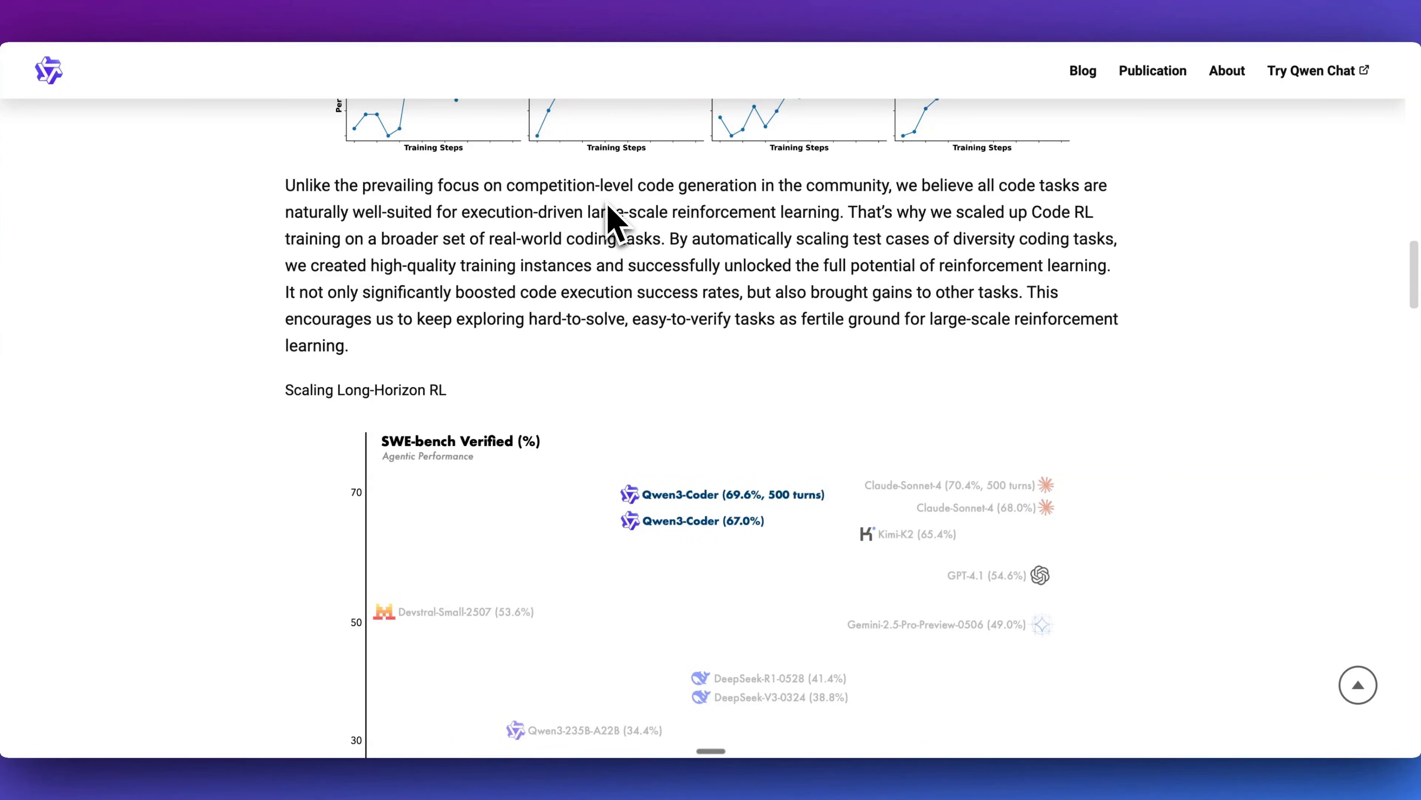
mouse_move(702, 222)
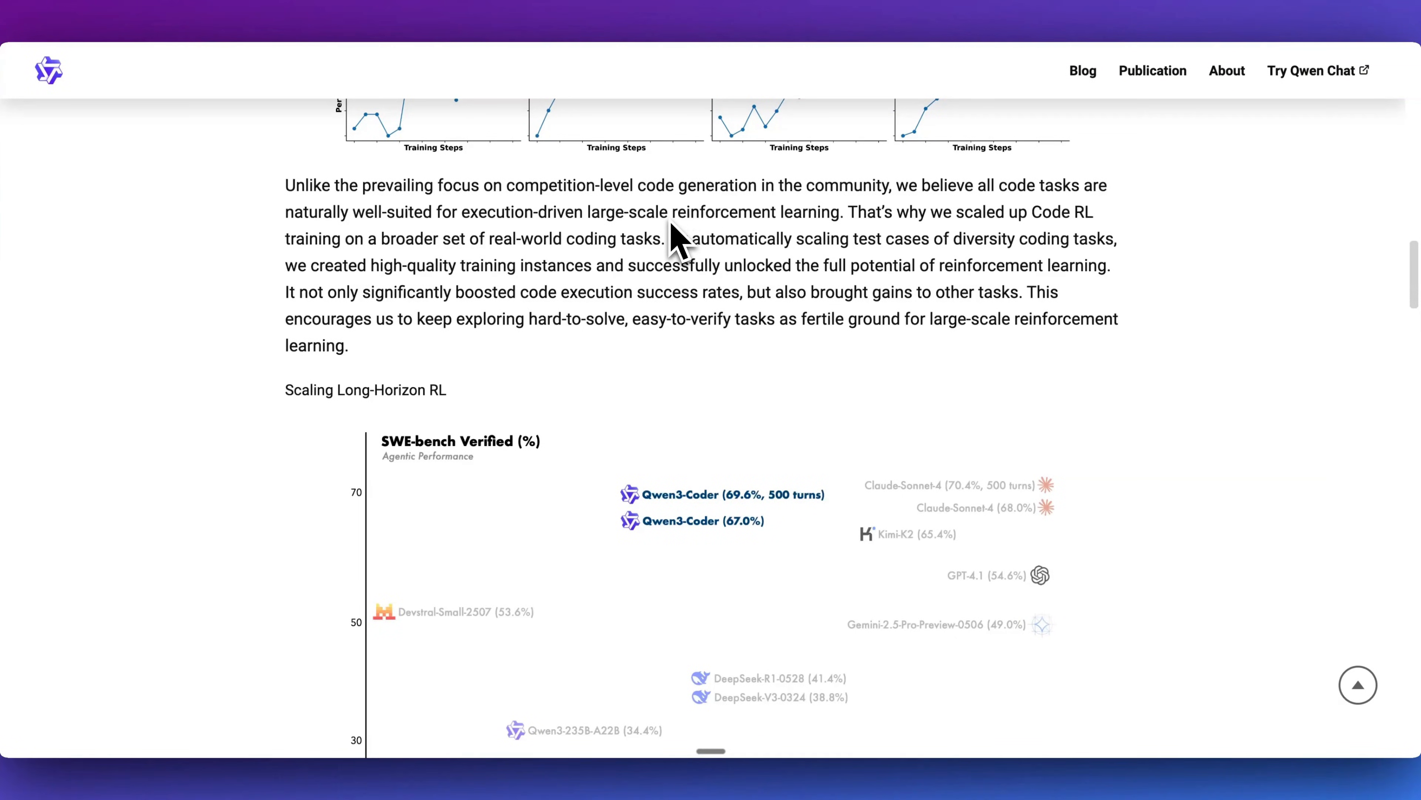
scroll("down", 3)
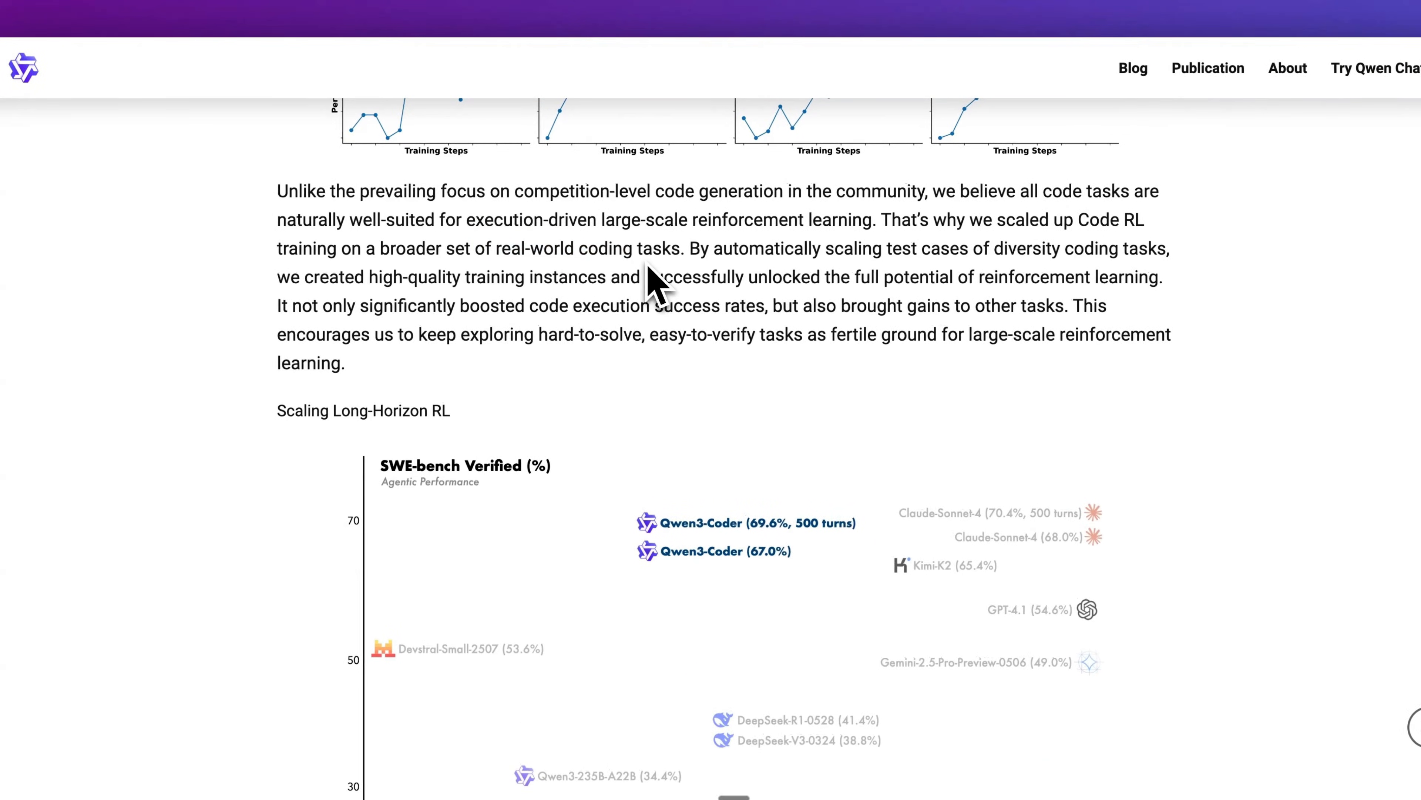
Step: Scroll to the full SWE-bench Verified chart and the Agent RL explanation paragraph
scroll("down", 3)
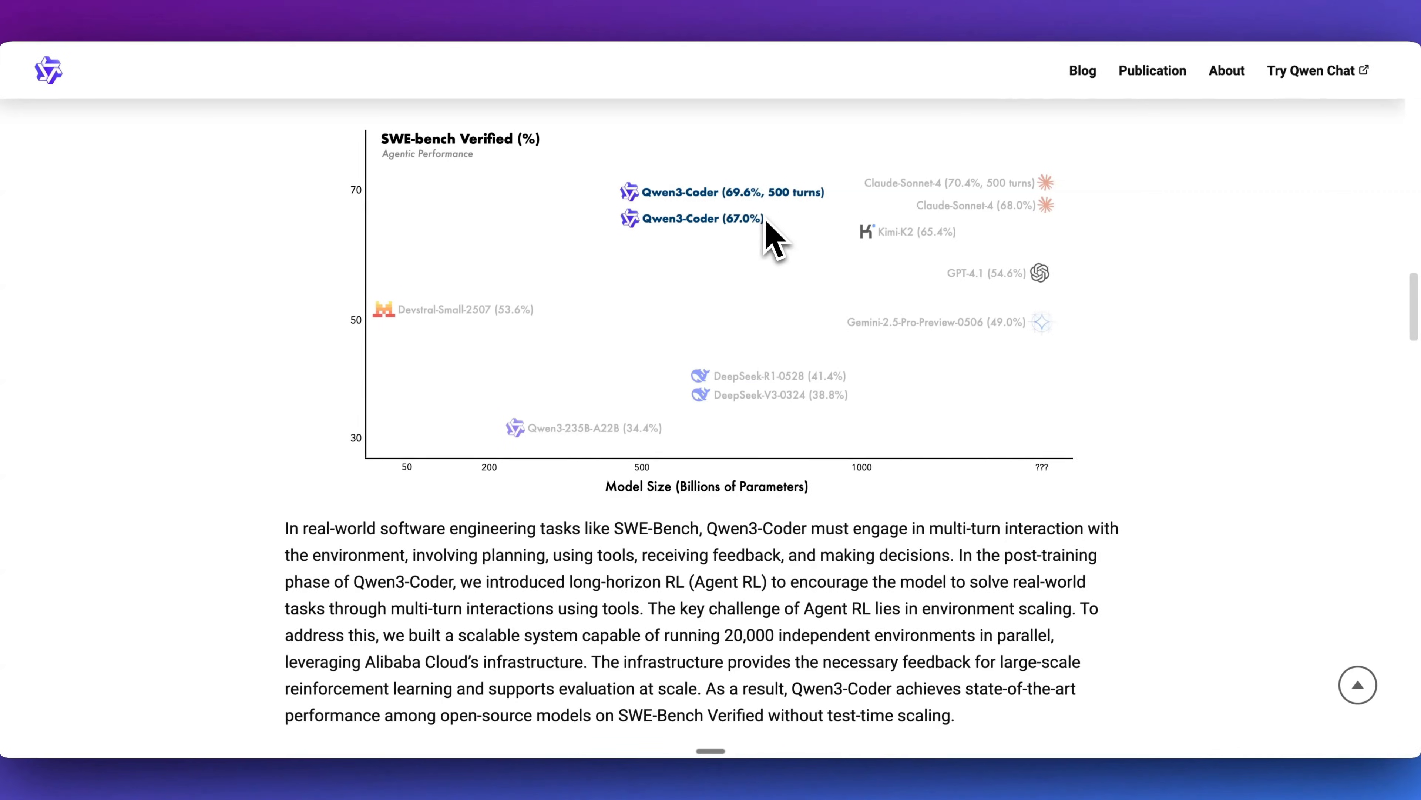
mouse_move(829, 240)
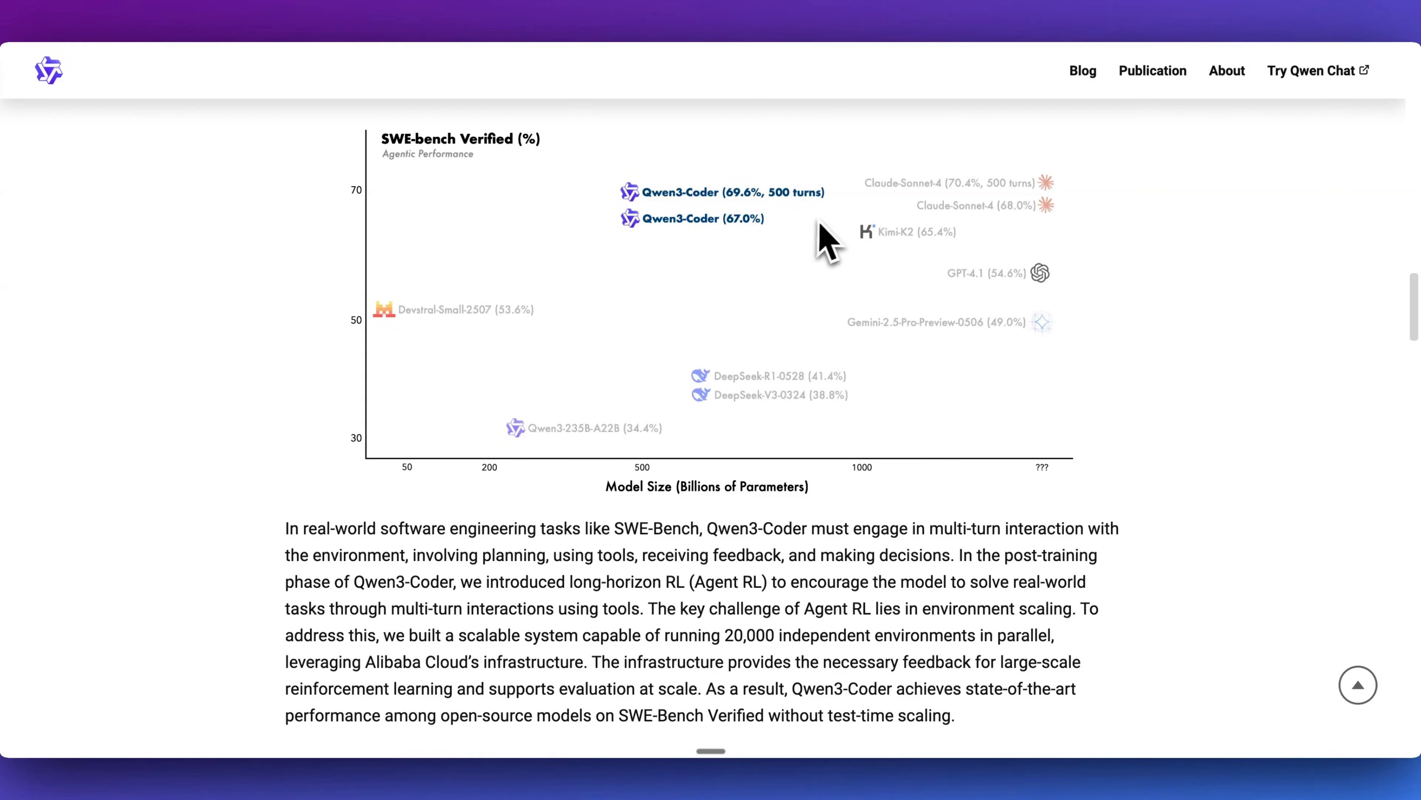
mouse_move(873, 286)
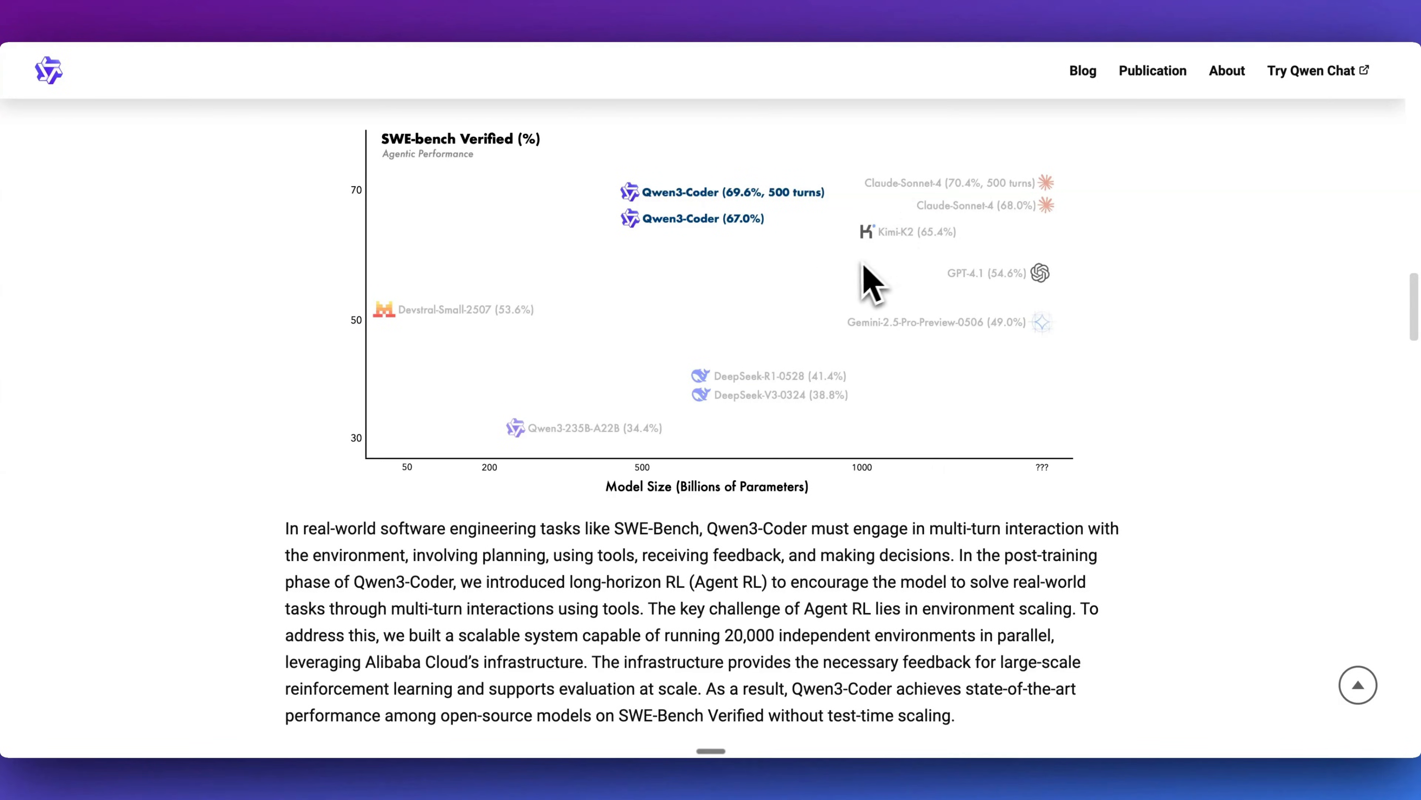
mouse_move(942, 272)
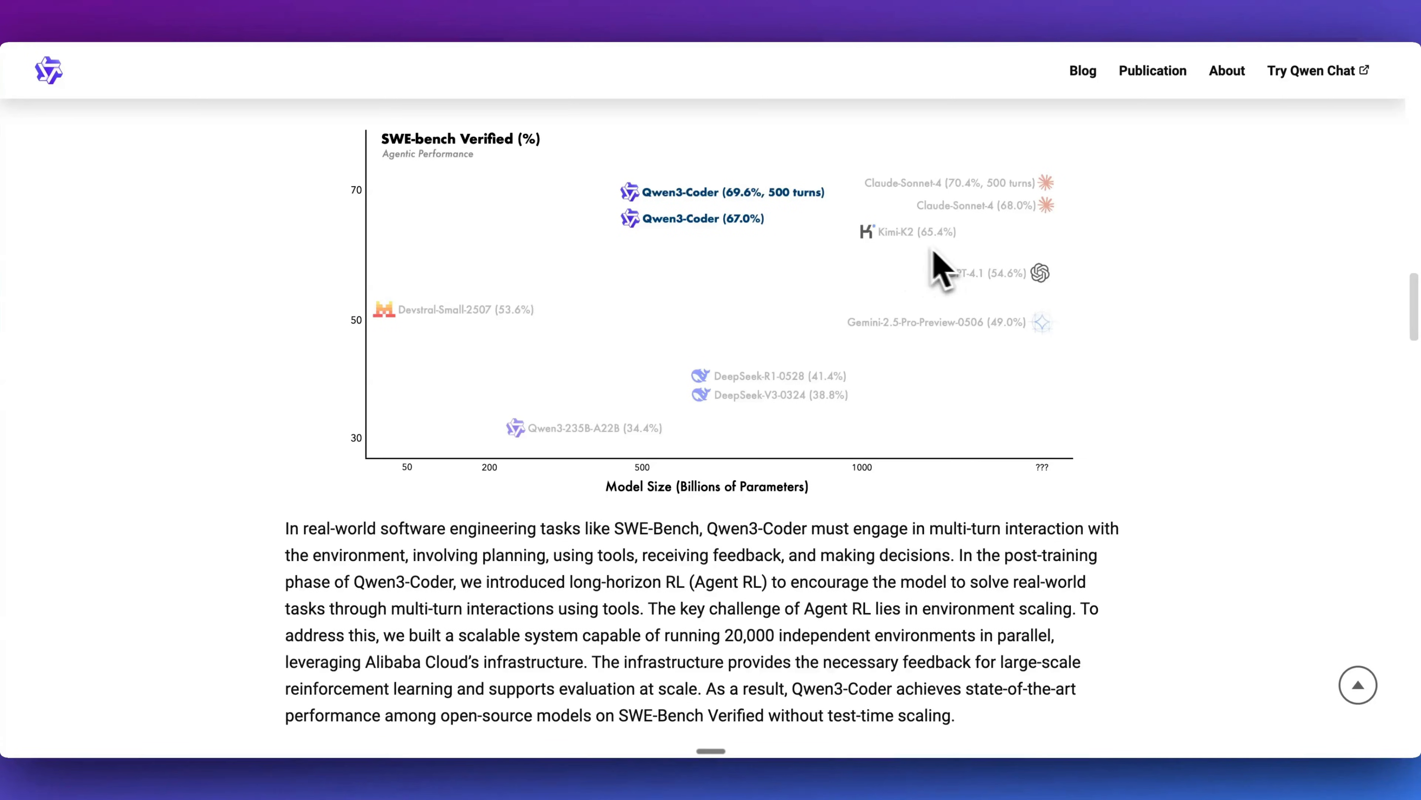
mouse_move(920, 267)
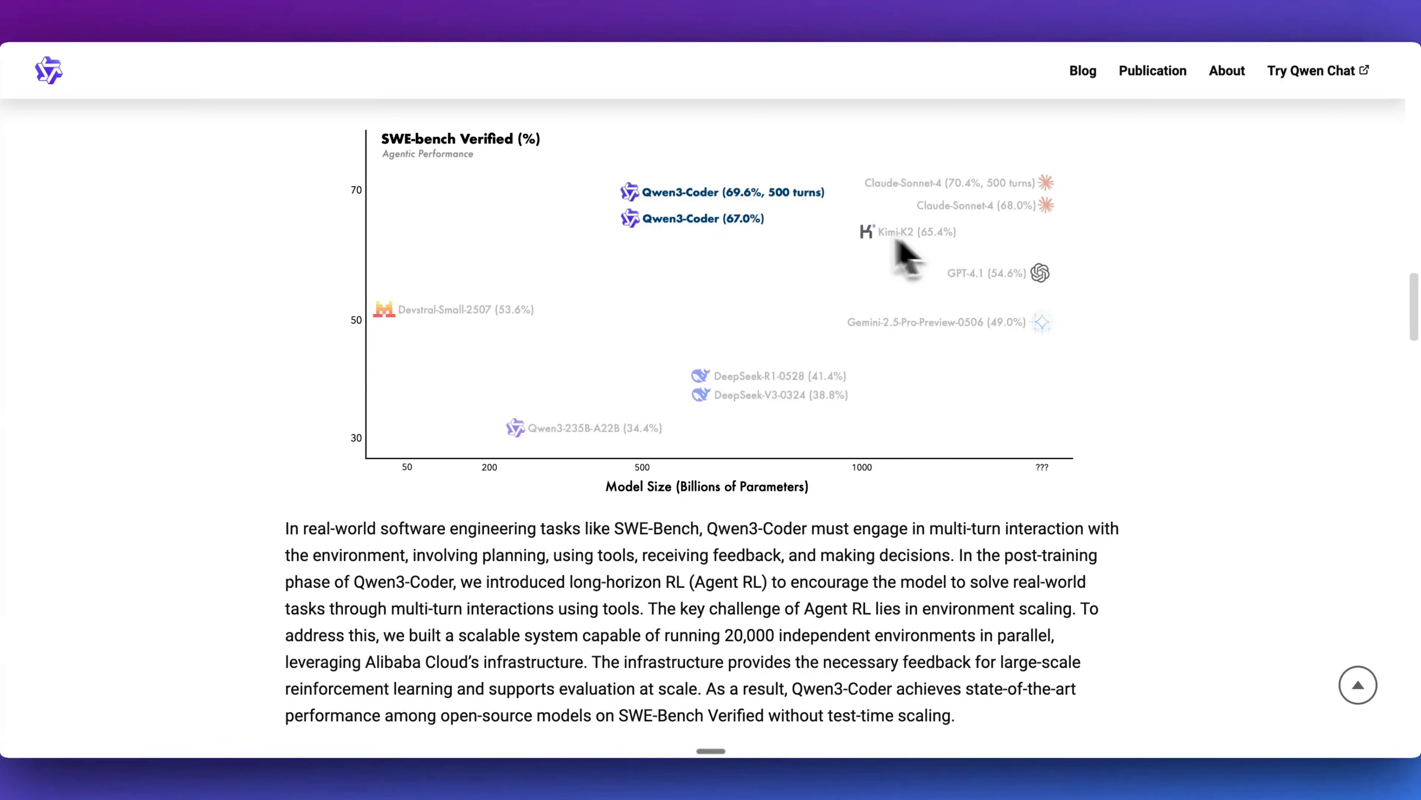
mouse_move(775, 304)
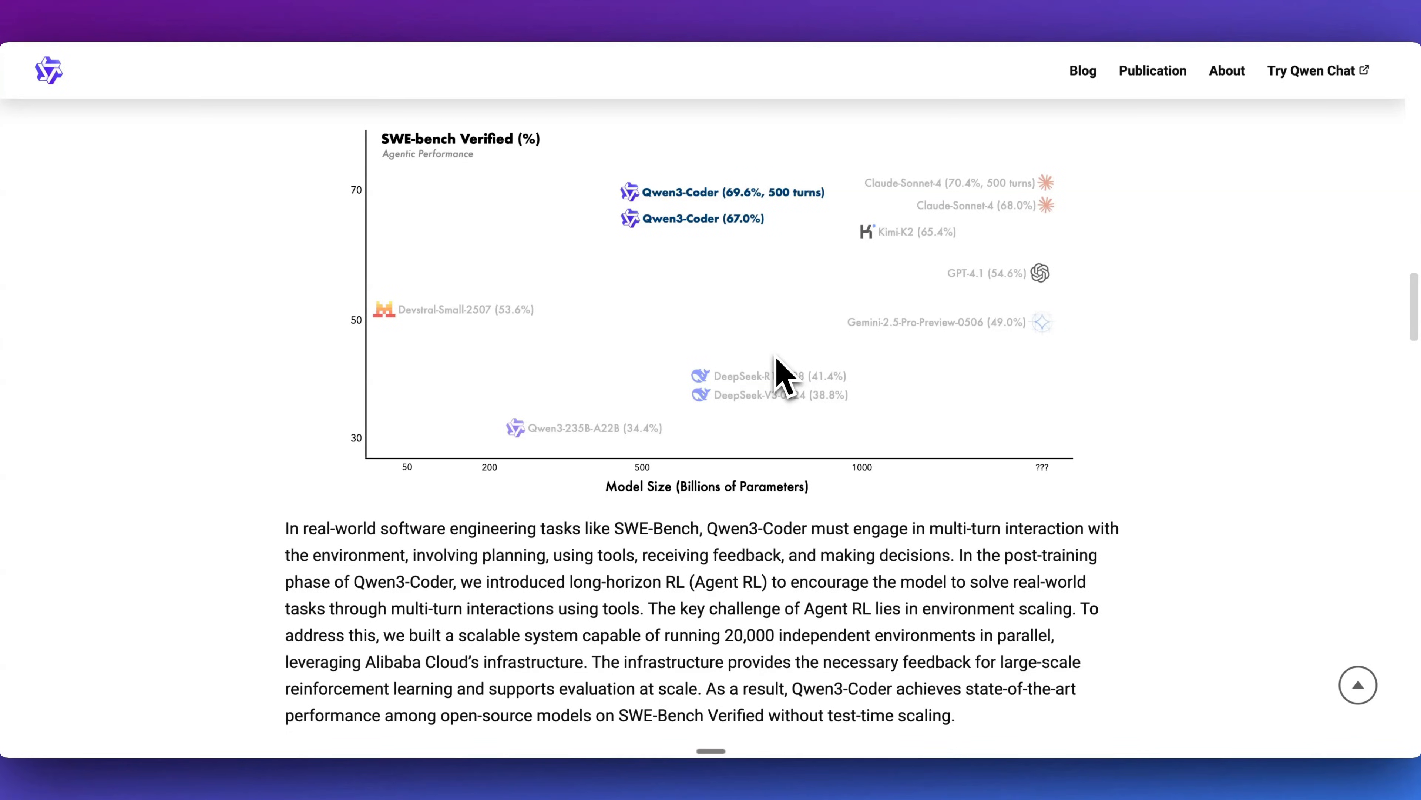
mouse_move(787, 376)
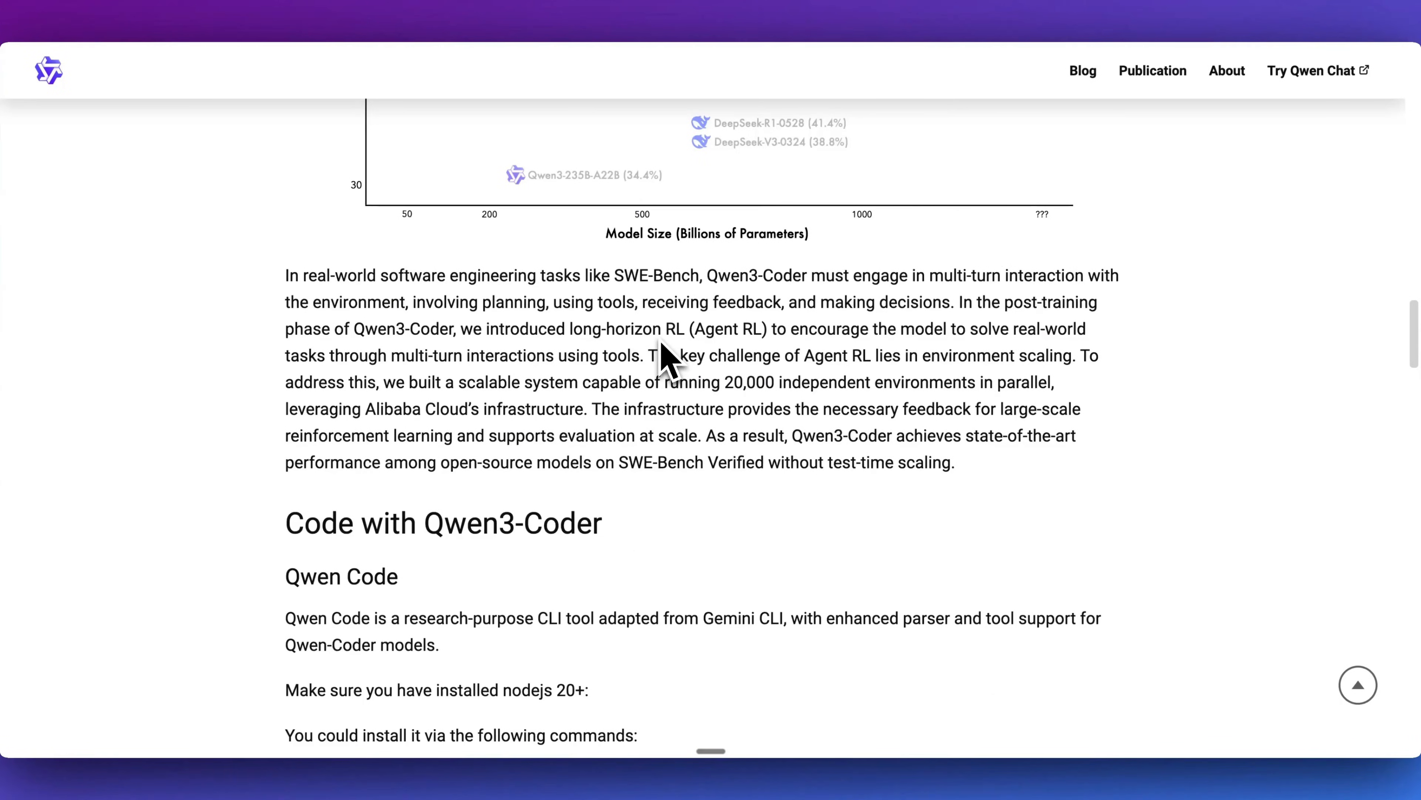
scroll("down", 3)
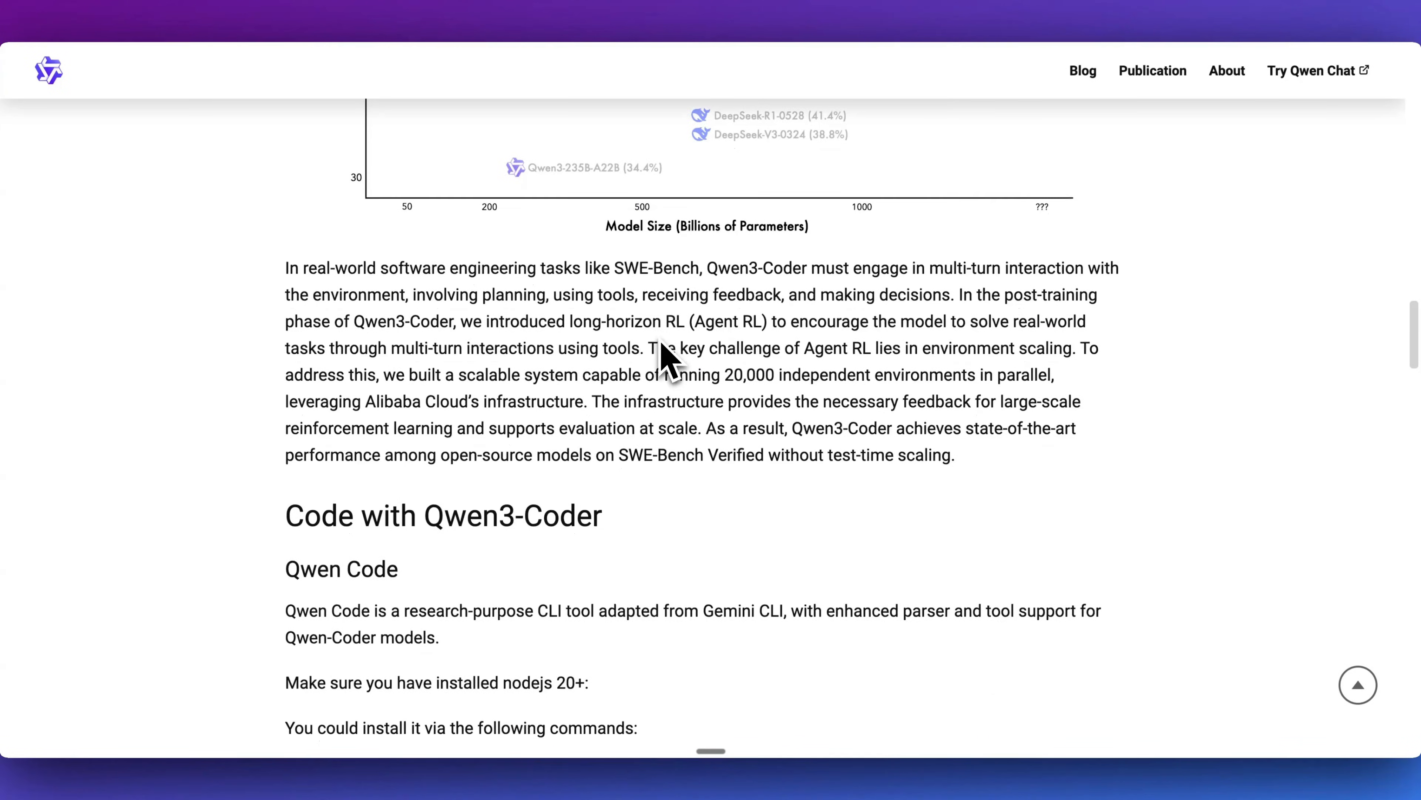
scroll("down", 3)
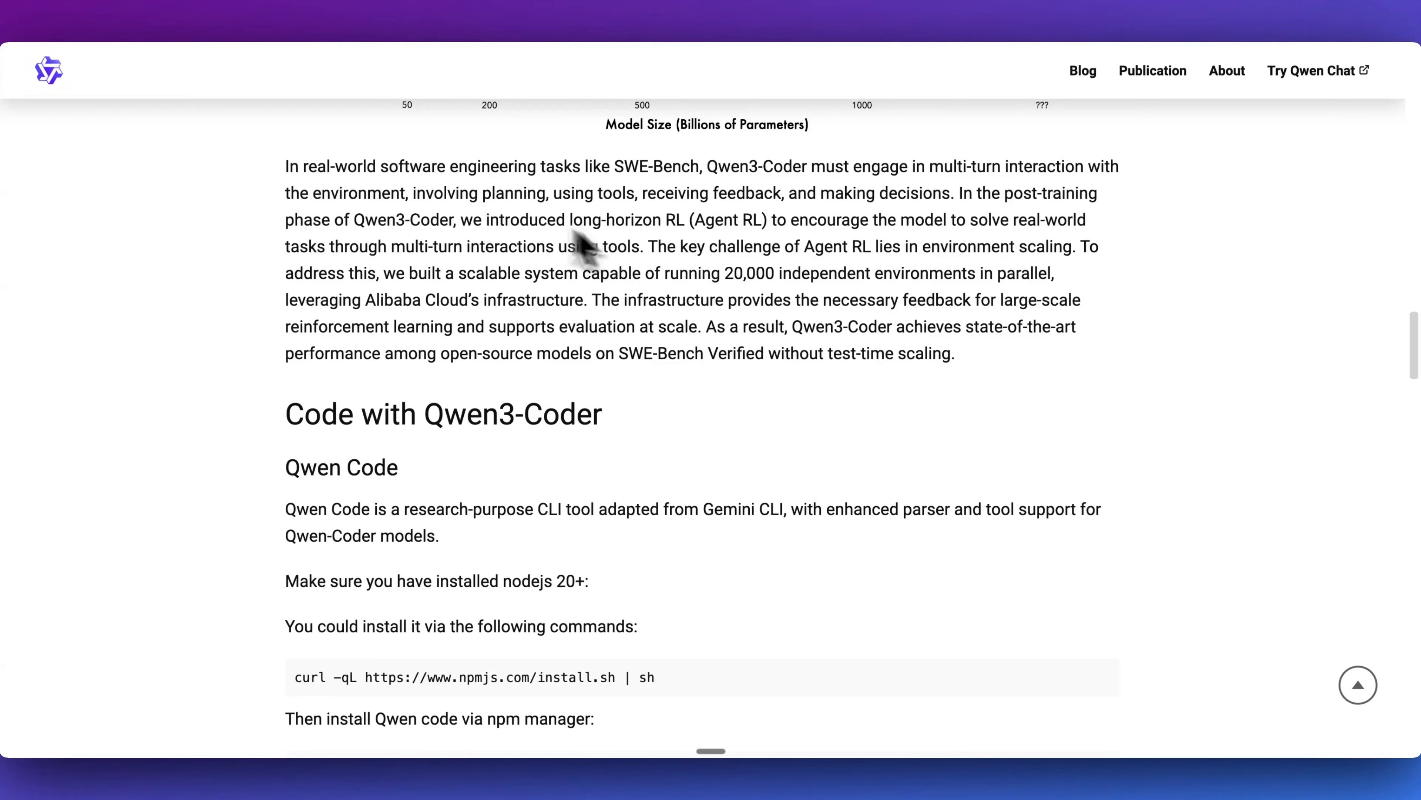
mouse_move(337, 201)
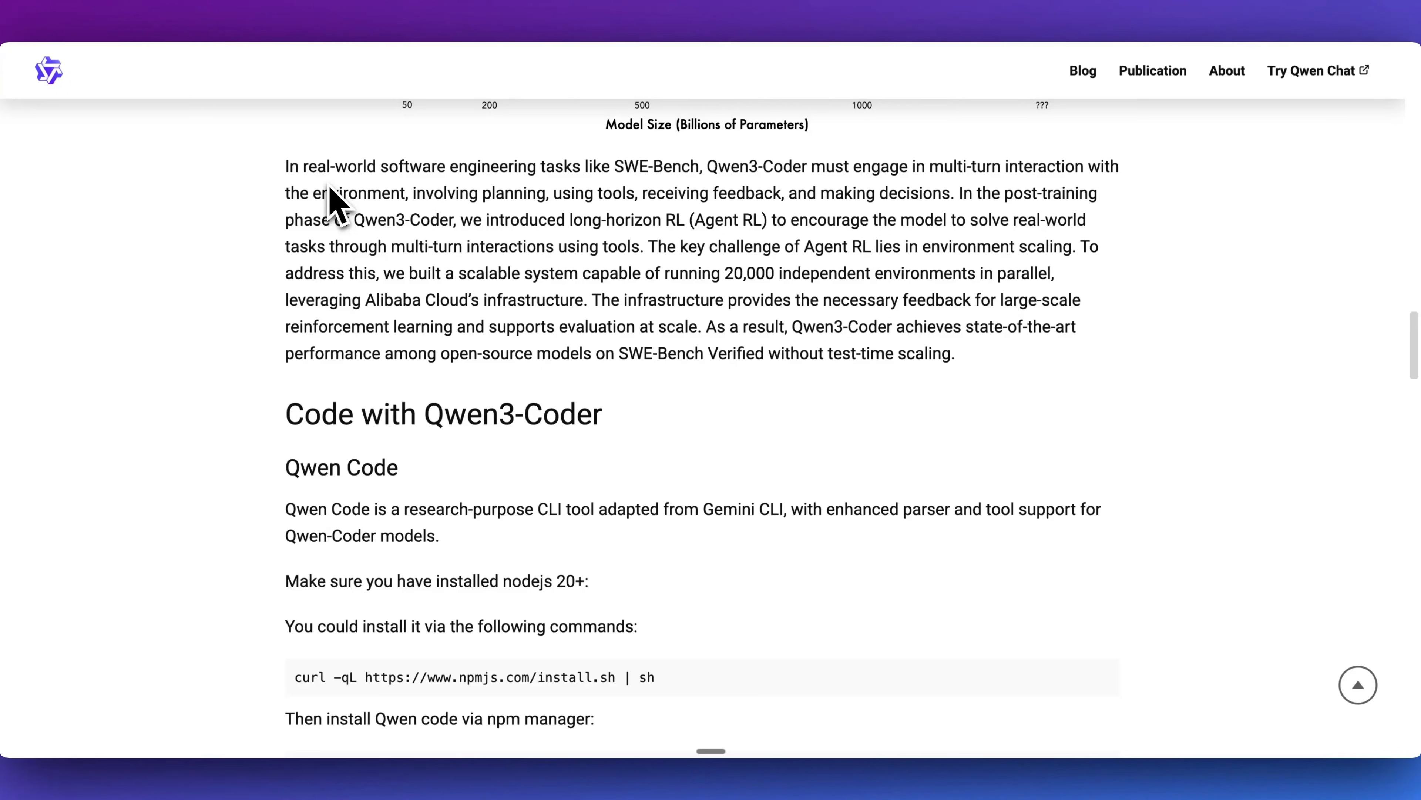
mouse_move(352, 201)
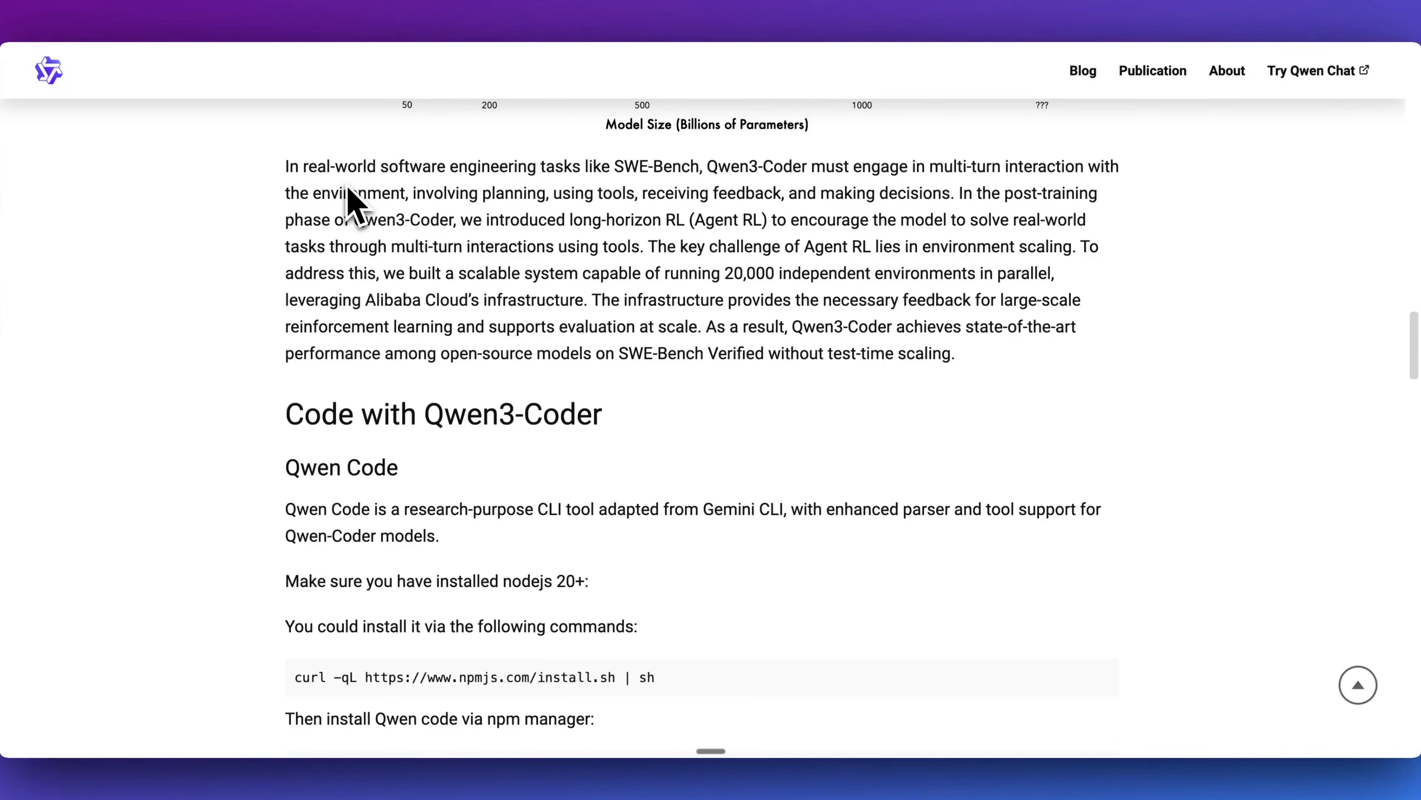
mouse_move(912, 250)
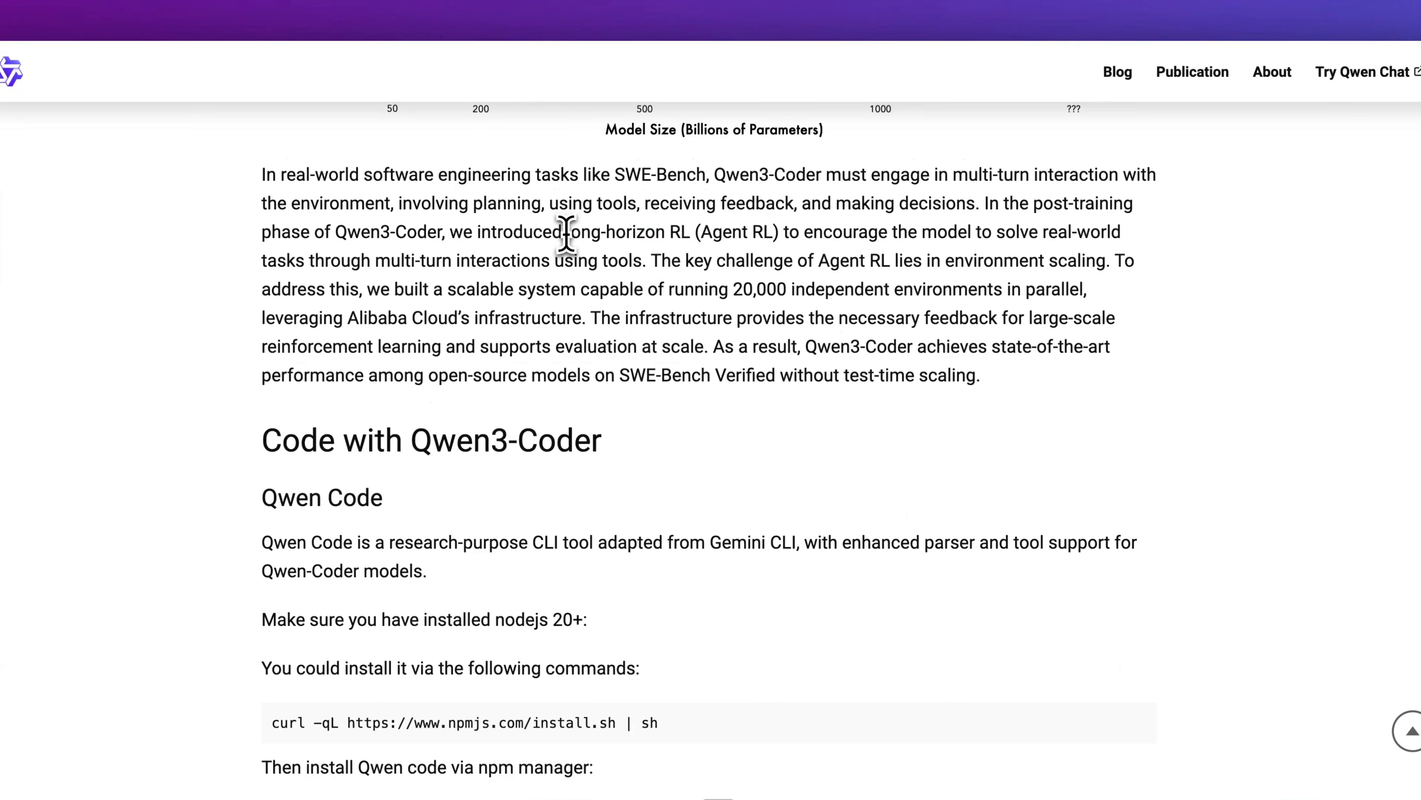
left_click_drag(564, 231, 682, 231)
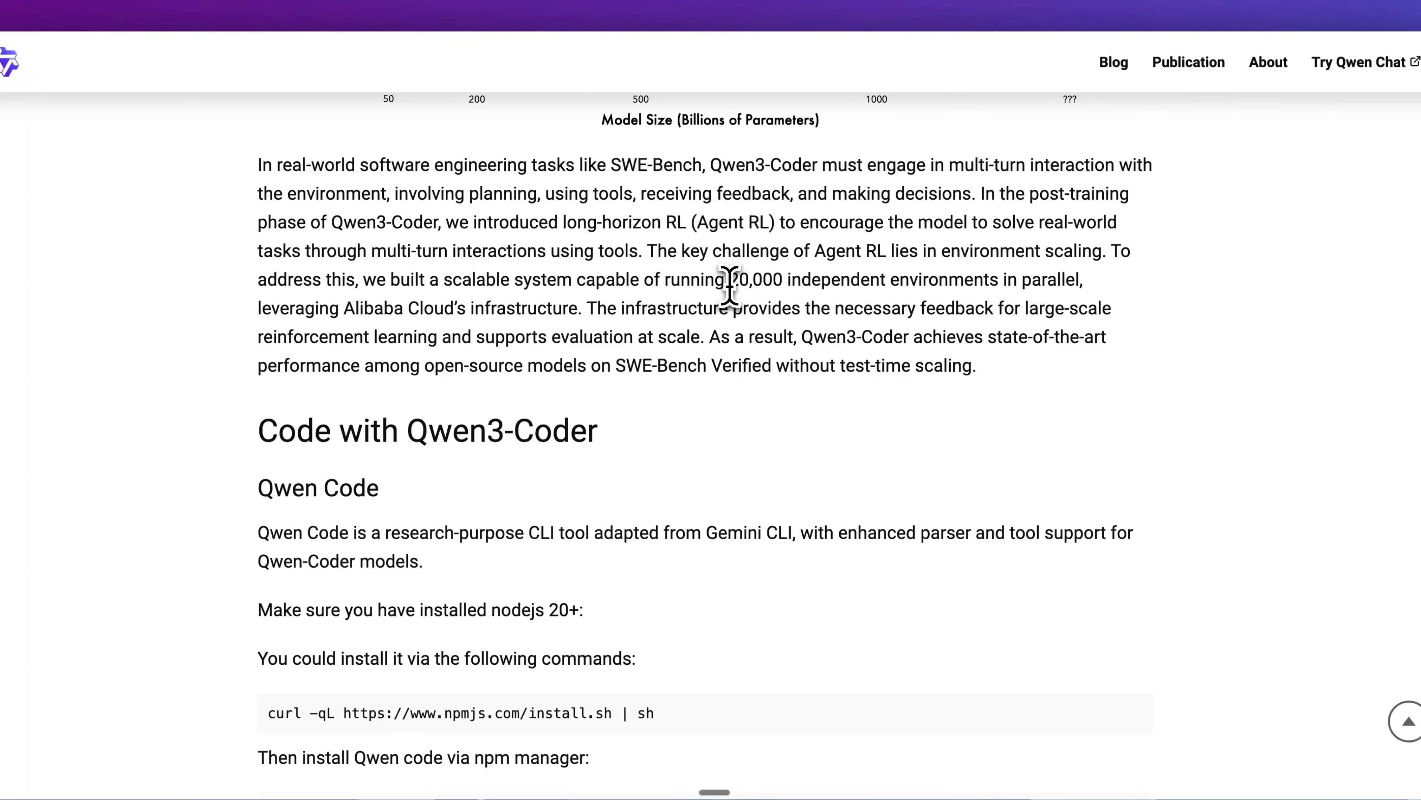
double_click(752, 279)
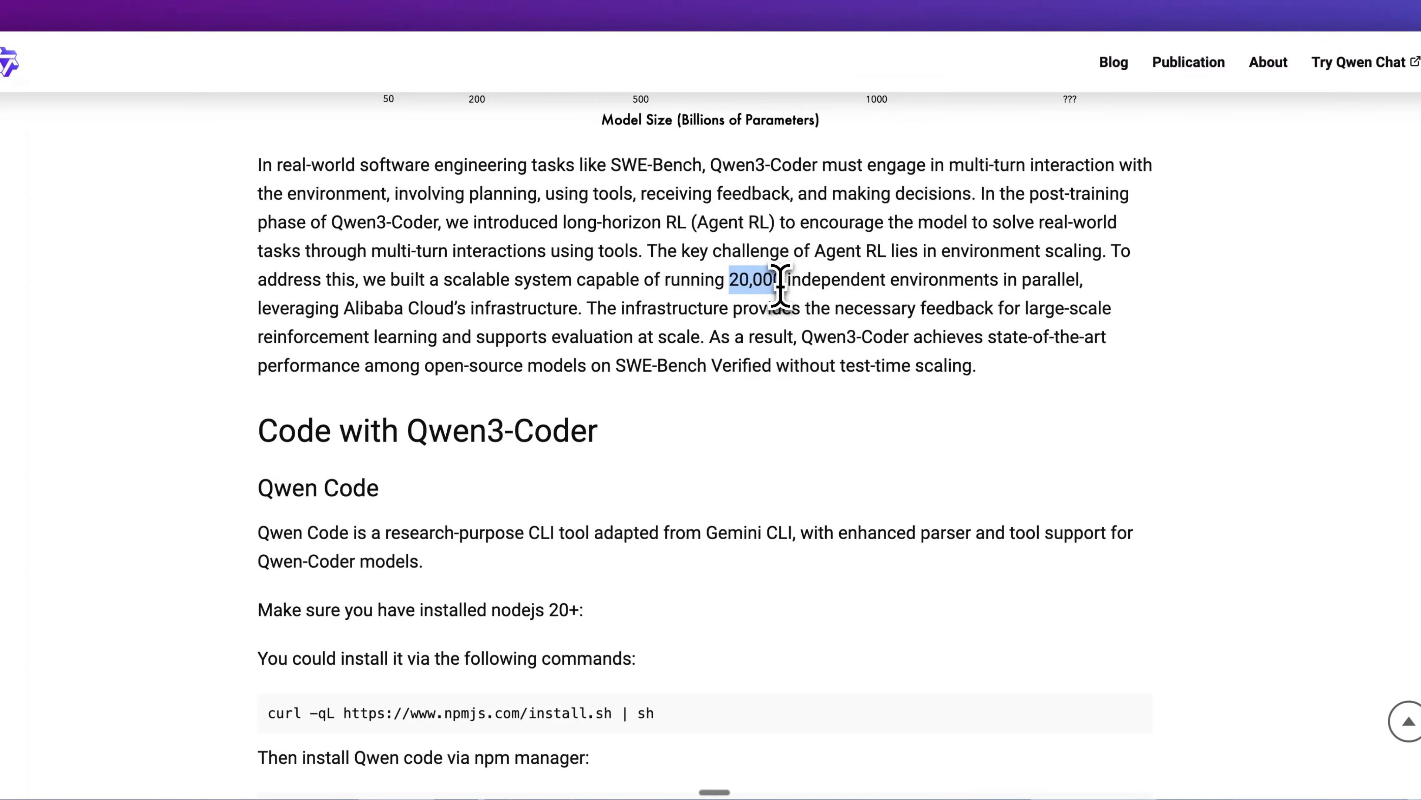
mouse_move(607, 312)
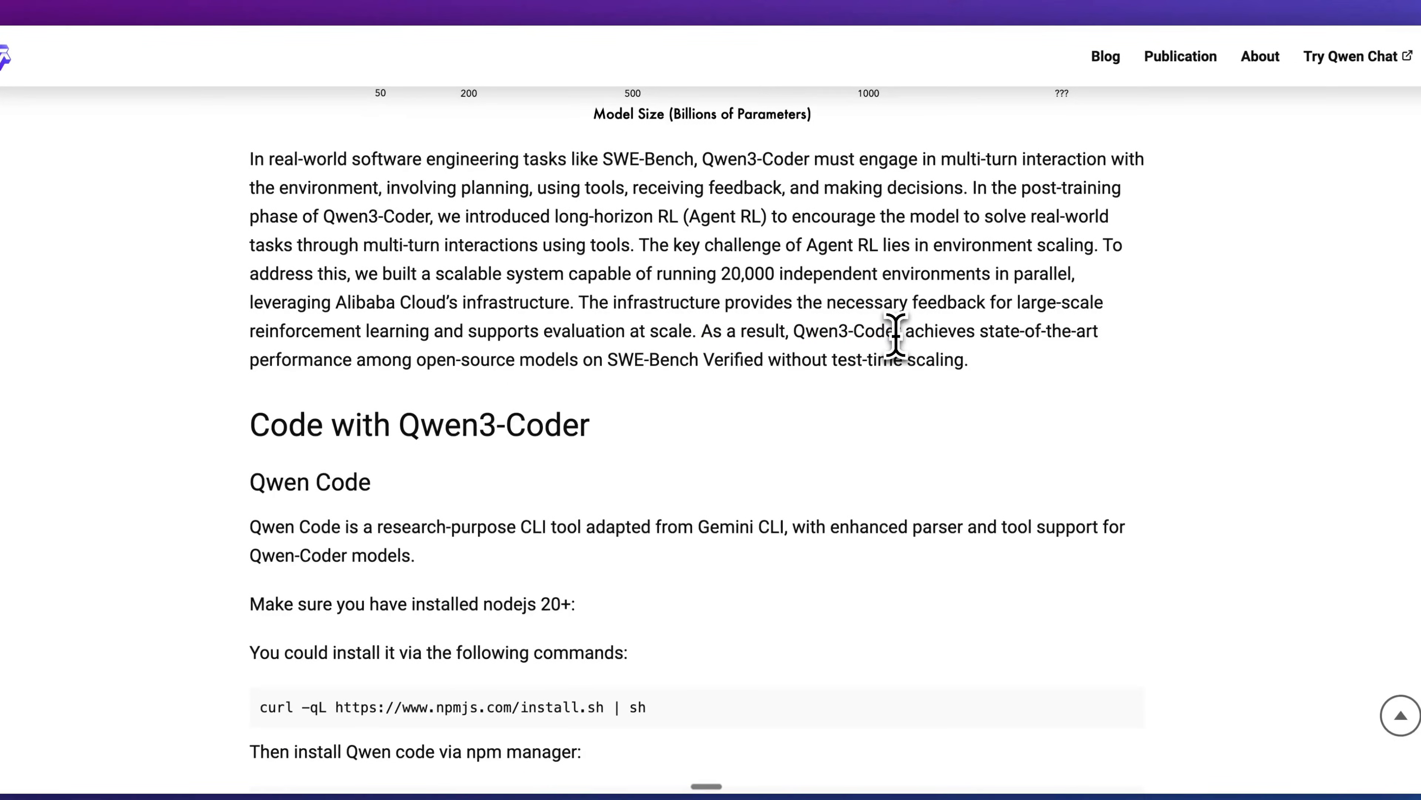
scroll("down", 3)
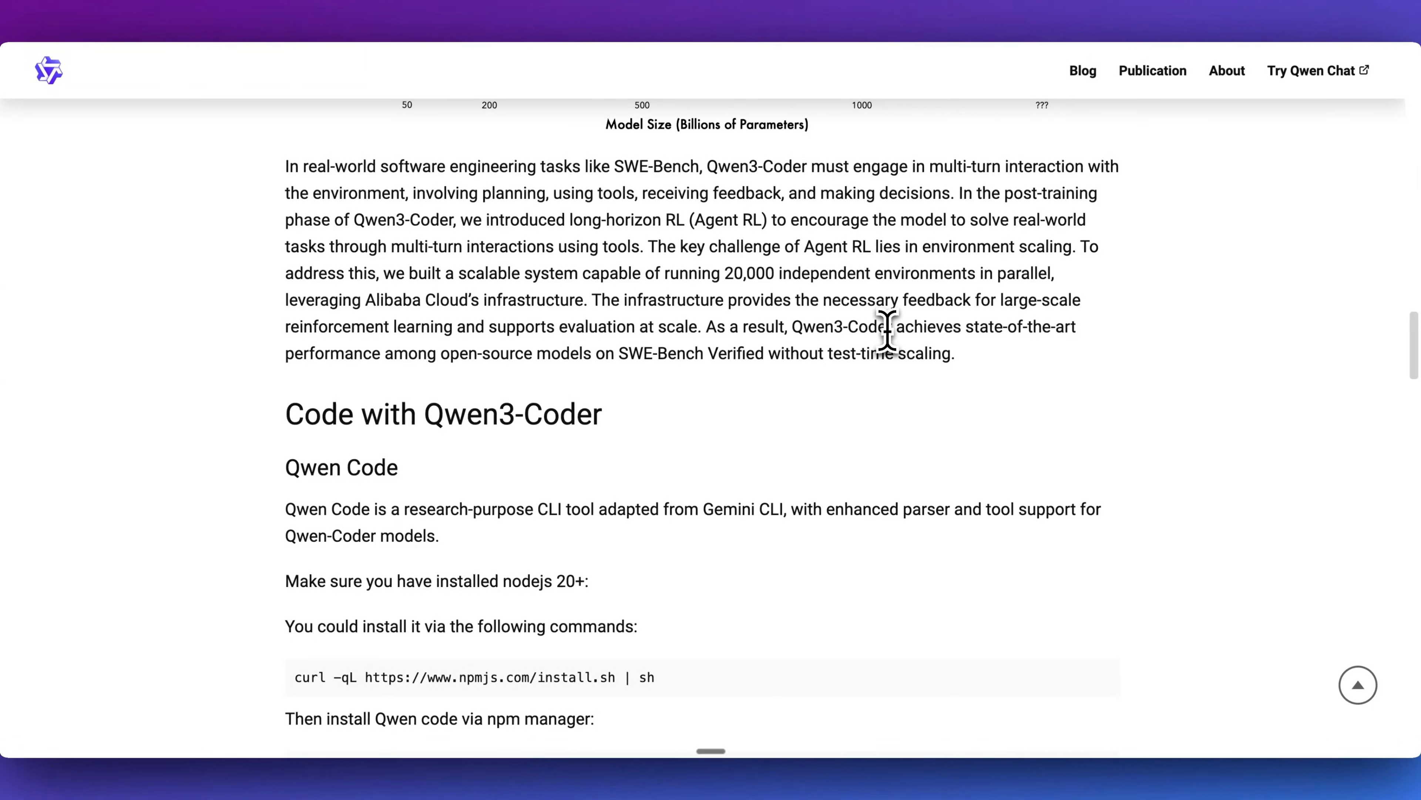
Step: Scroll to the Qwen Code npm install-from-source steps and the export OPENAI_* variables block
scroll("down", 3)
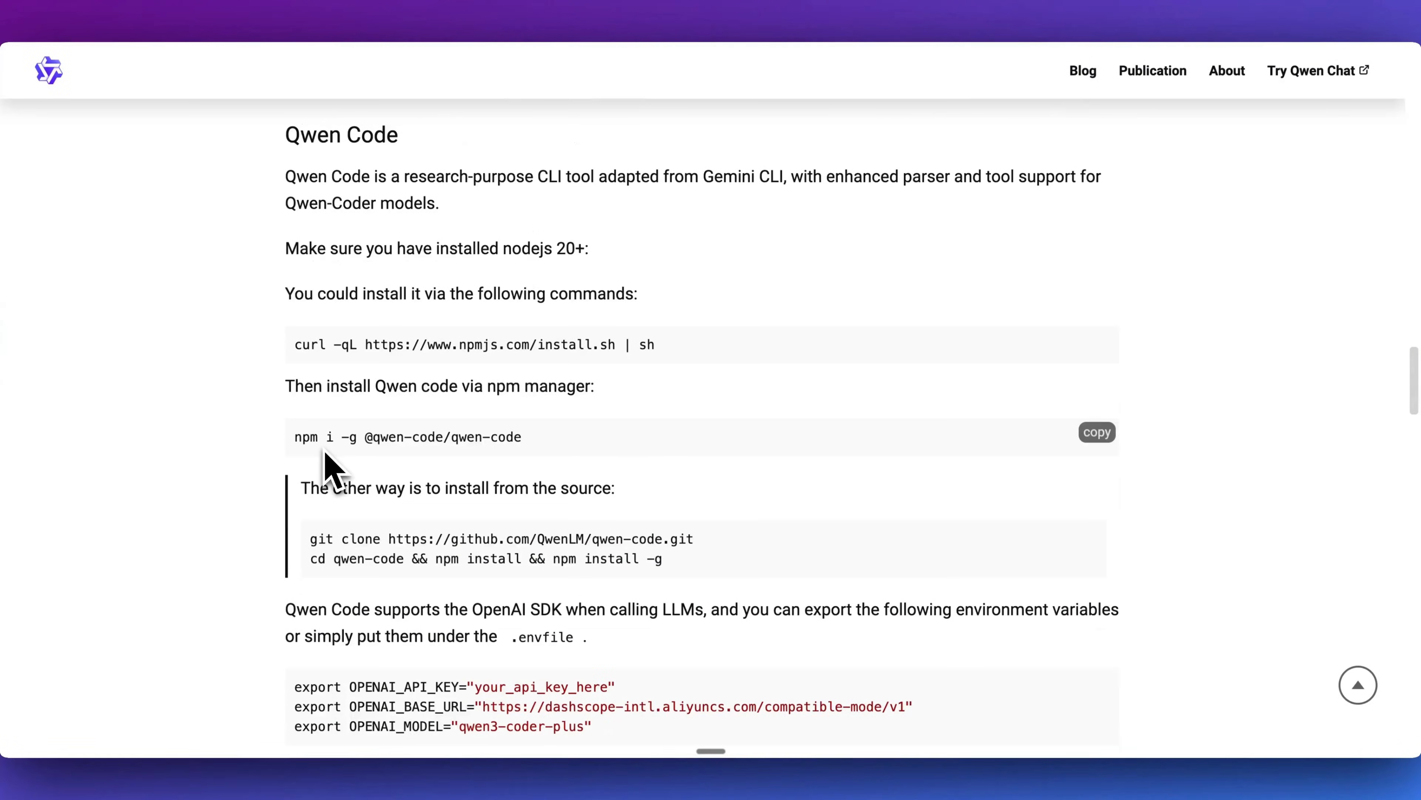
mouse_move(343, 465)
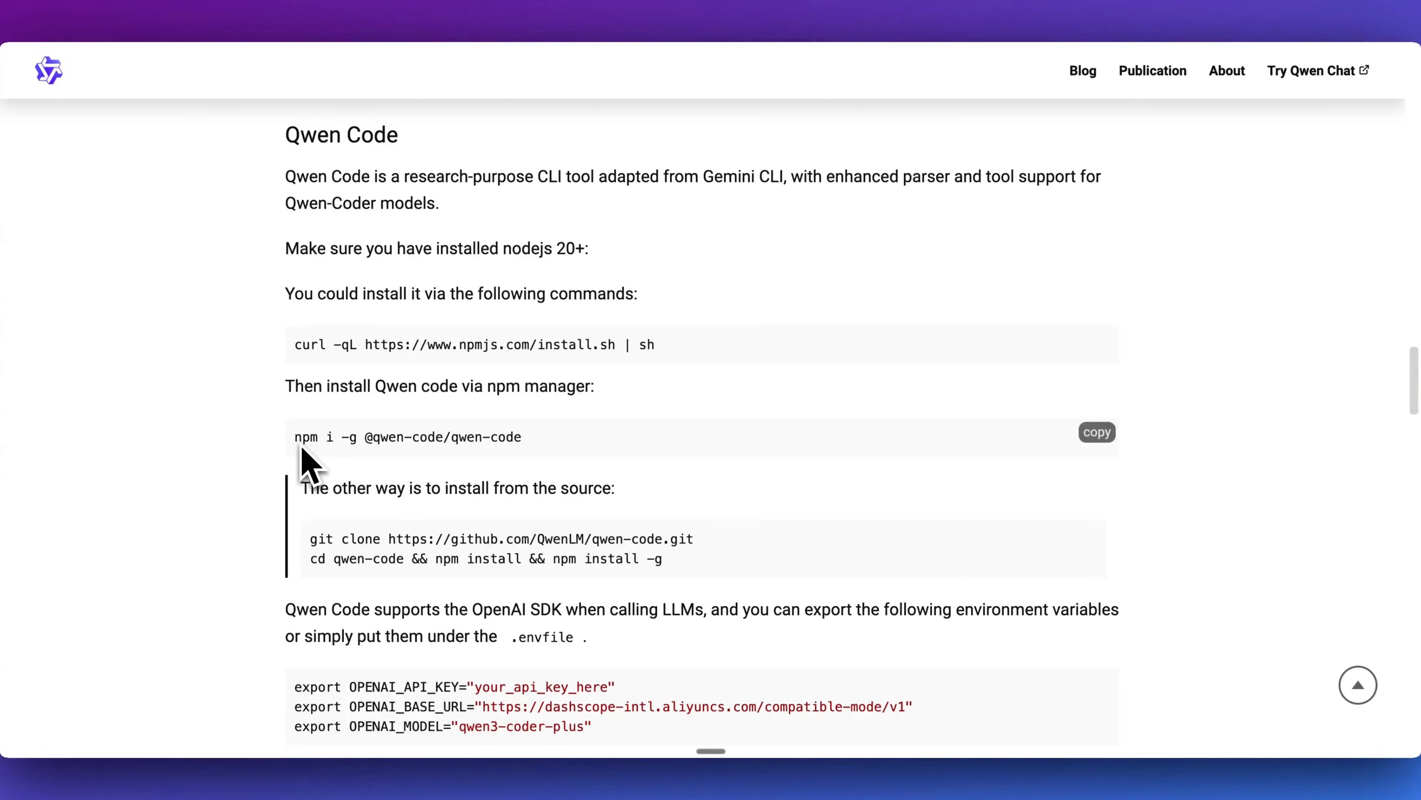
scroll("down", 3)
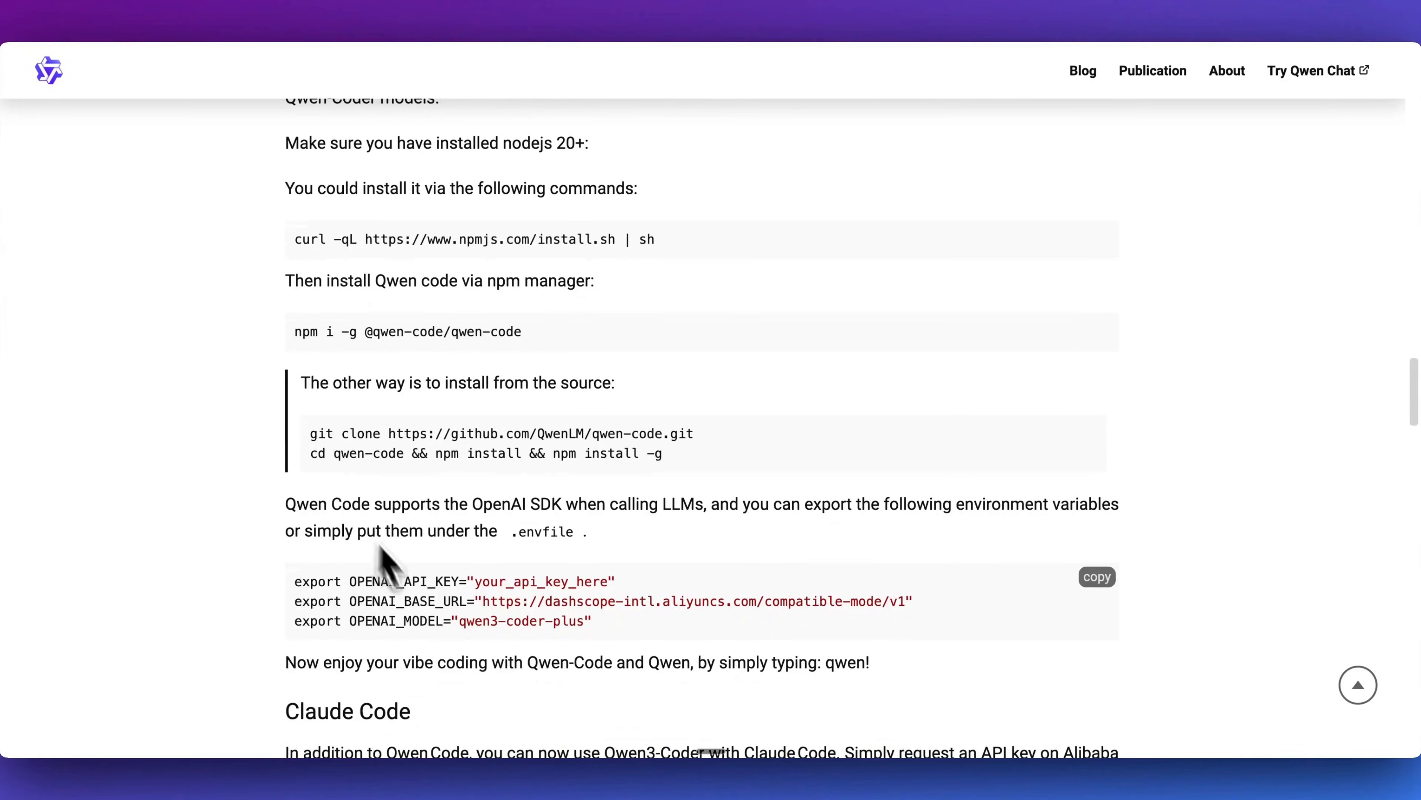
mouse_move(472, 622)
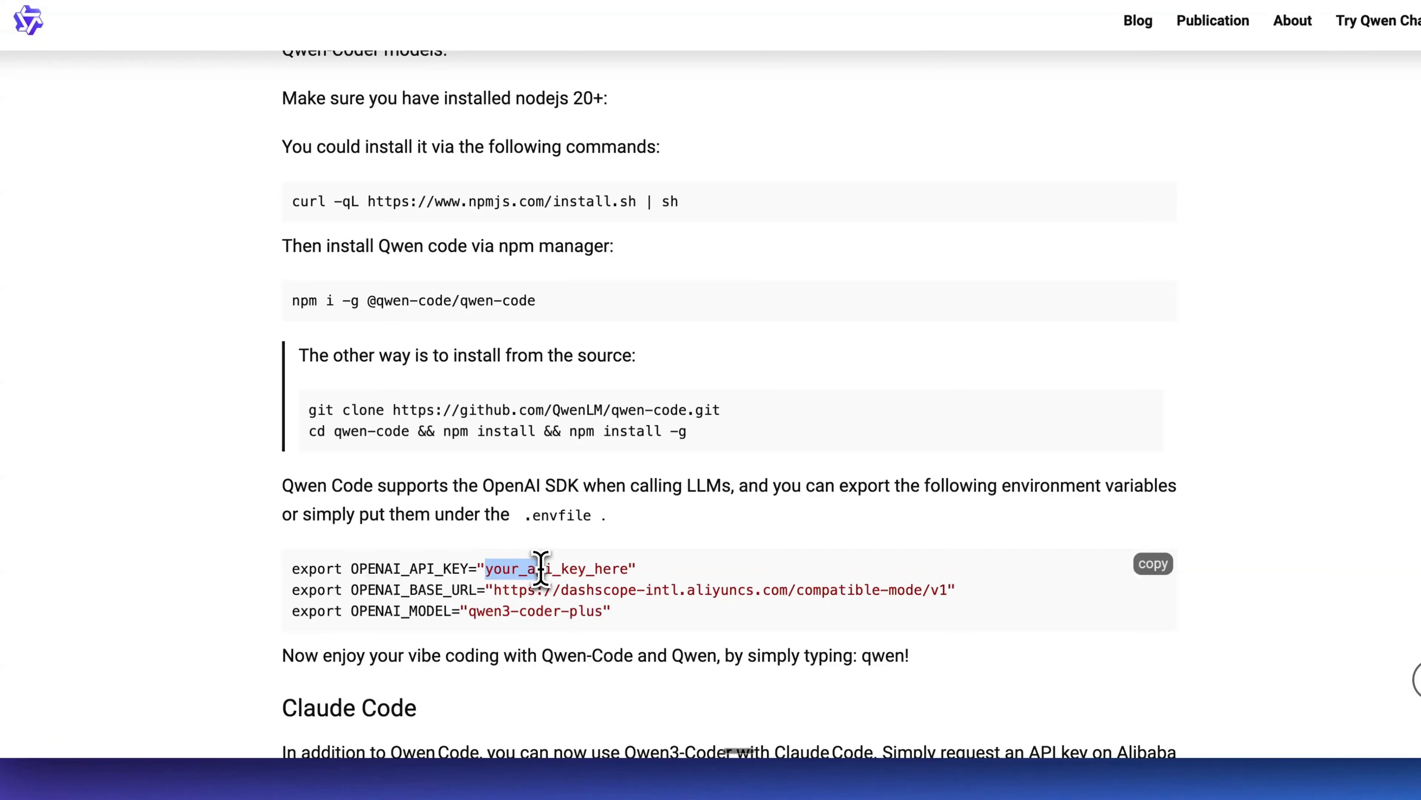
mouse_move(479, 610)
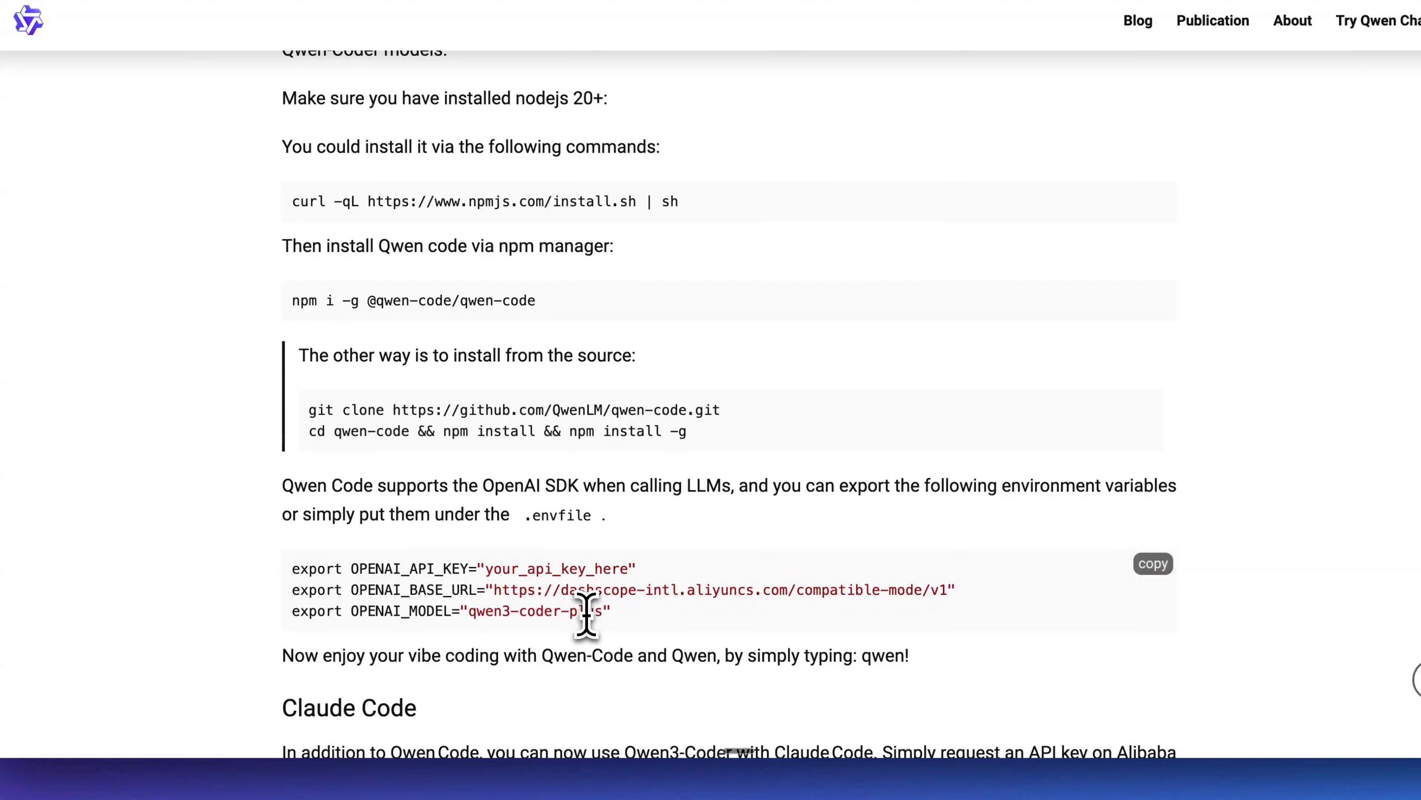
Step: Scroll past the Claude Code proxy and router setup to the Cline configuration steps and video
scroll("down", 3)
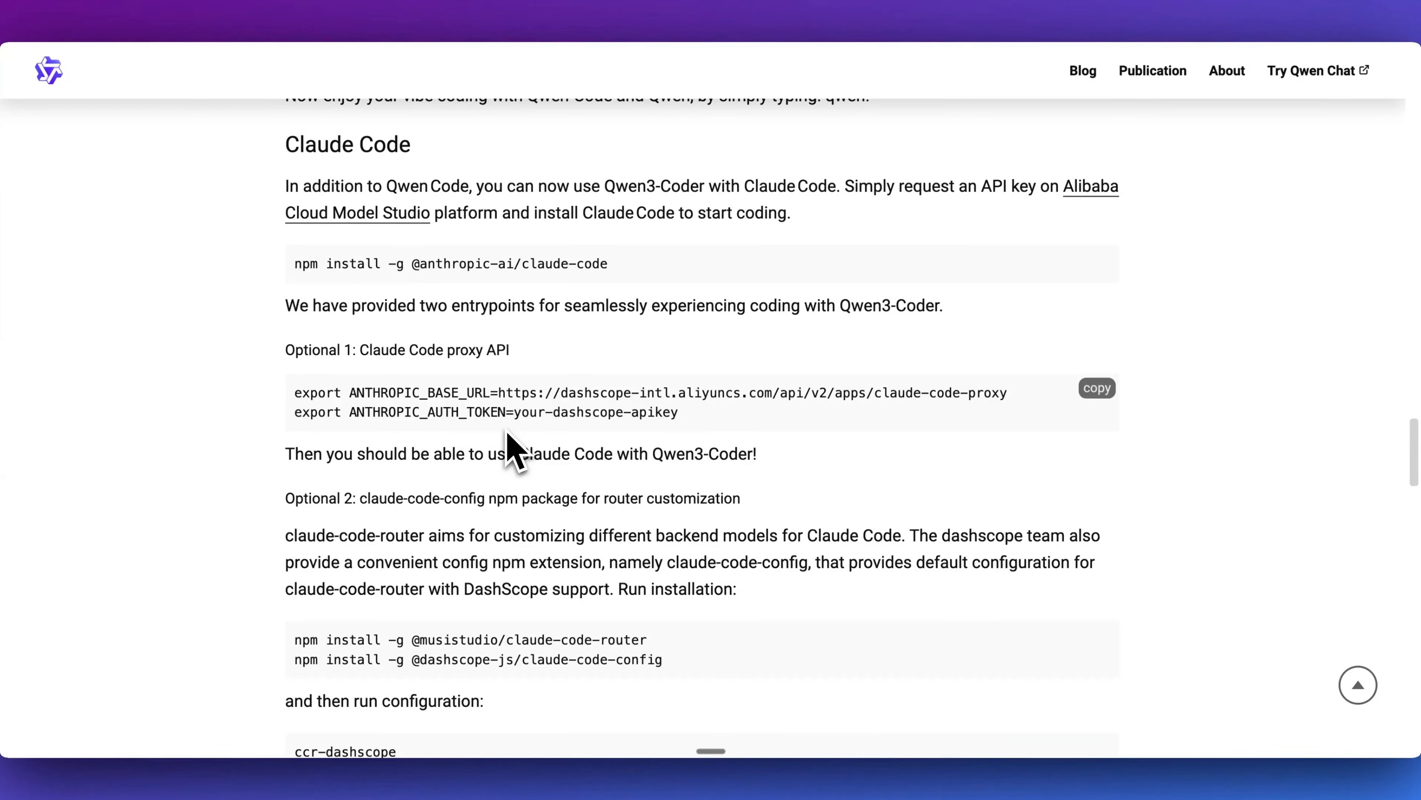
mouse_move(969, 225)
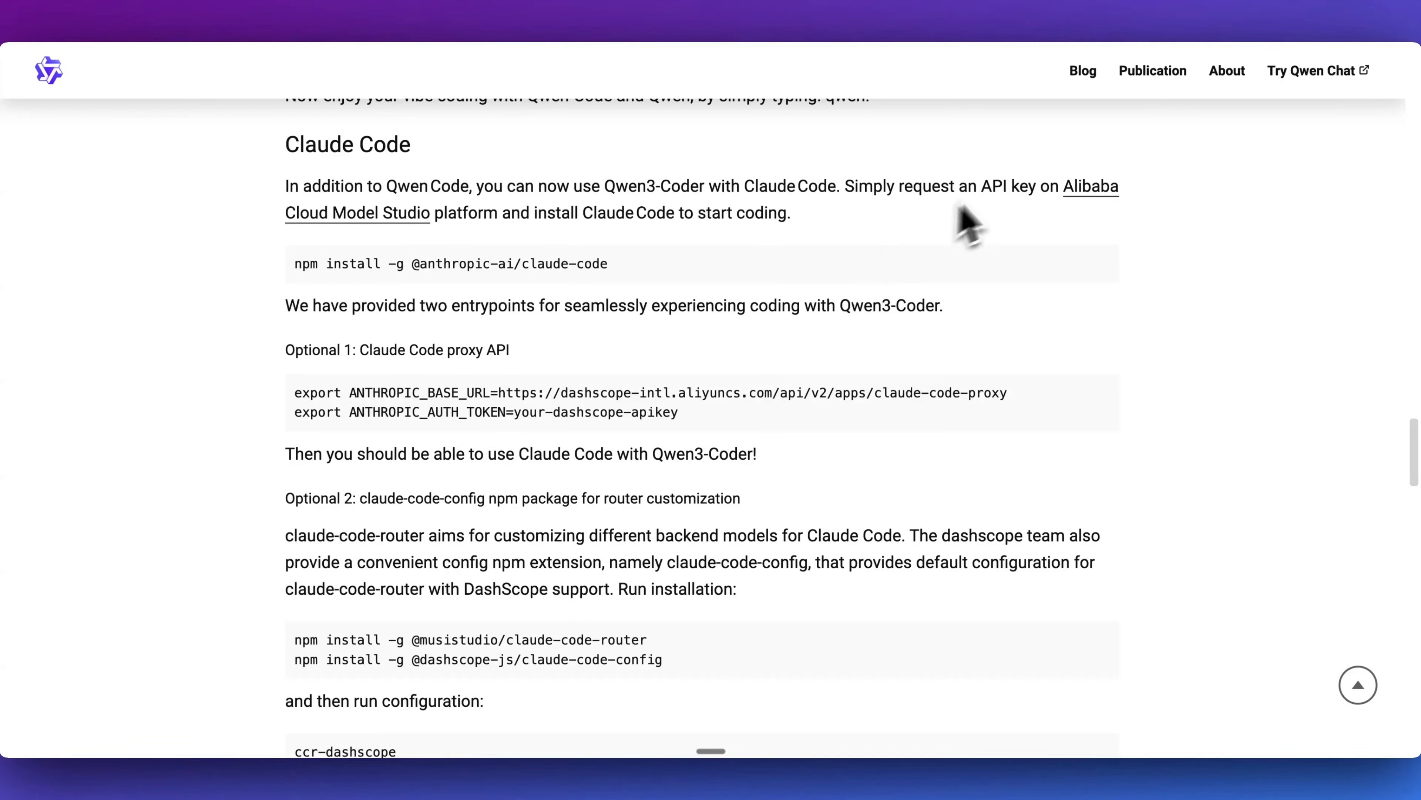
mouse_move(997, 222)
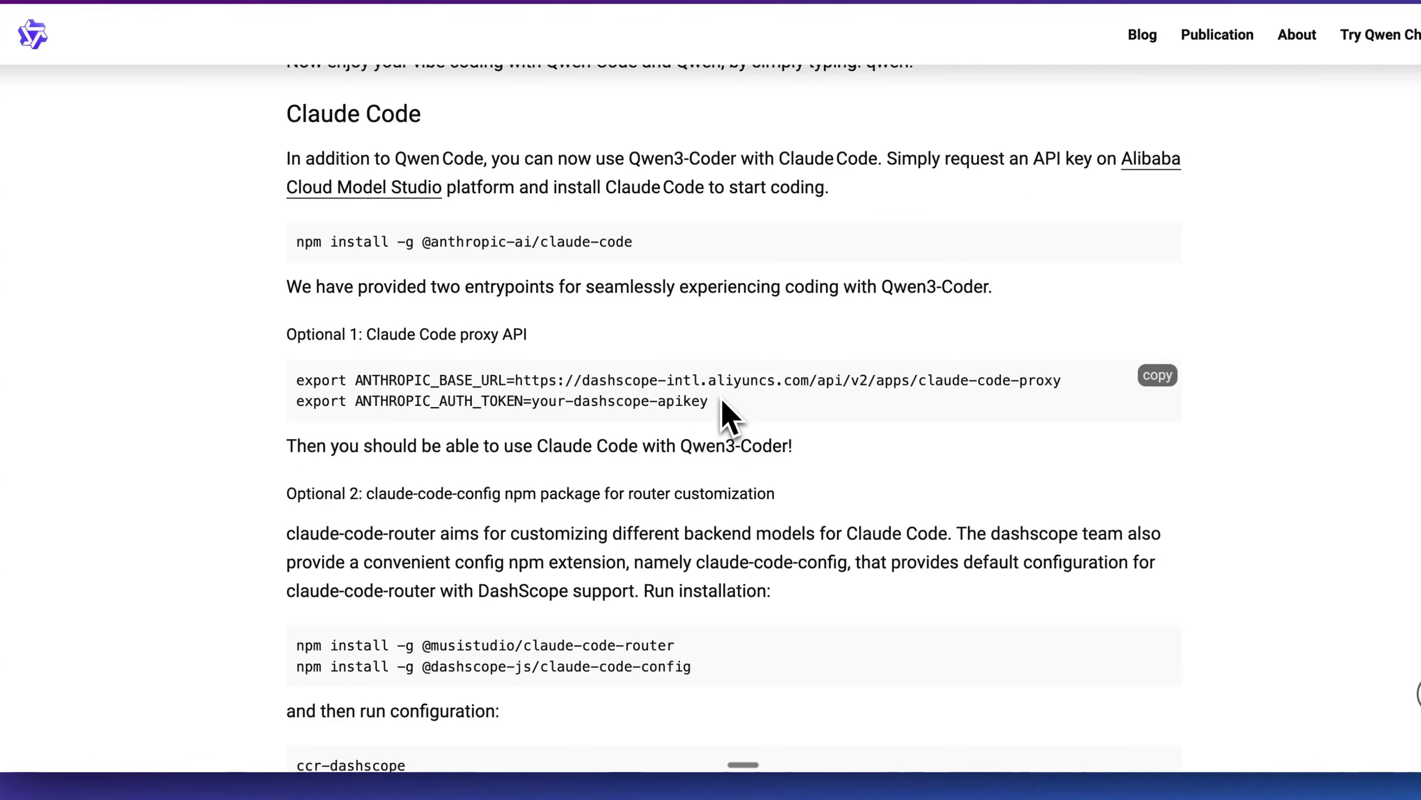
scroll("down", 3)
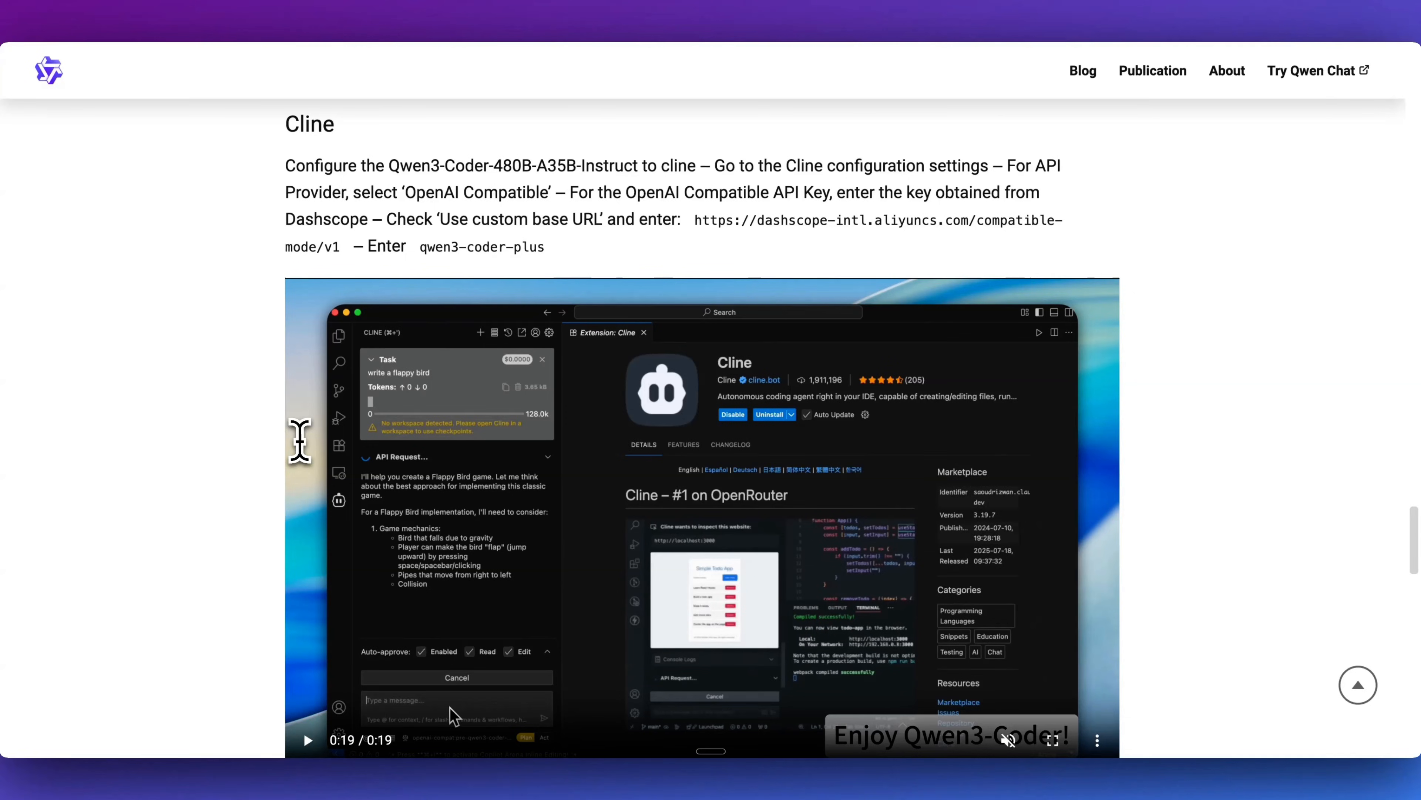
Step: Reach the Qwen Chat Web Dev examples gallery and advance to Example 3/7, the Earth visualization
scroll("down", 3)
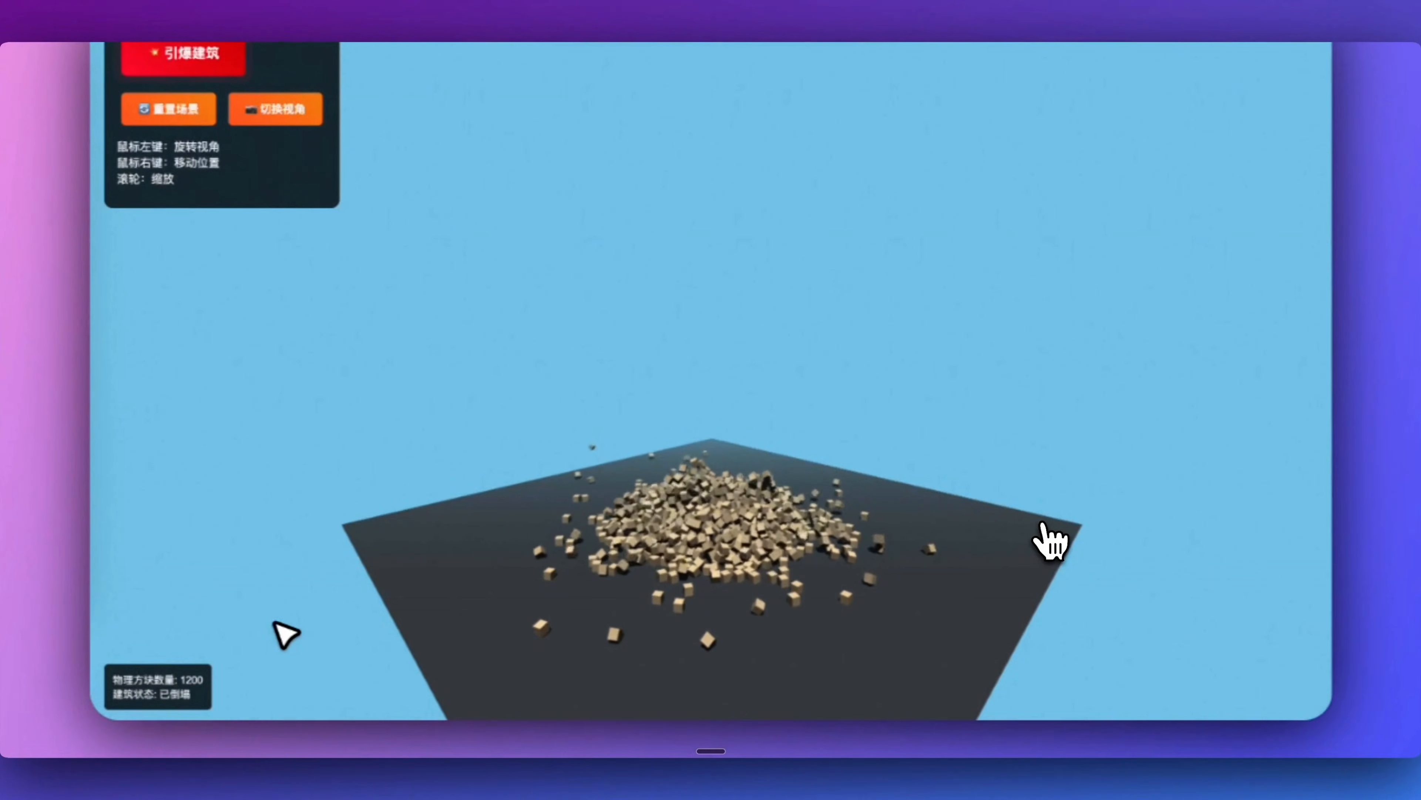
left_click(168, 109)
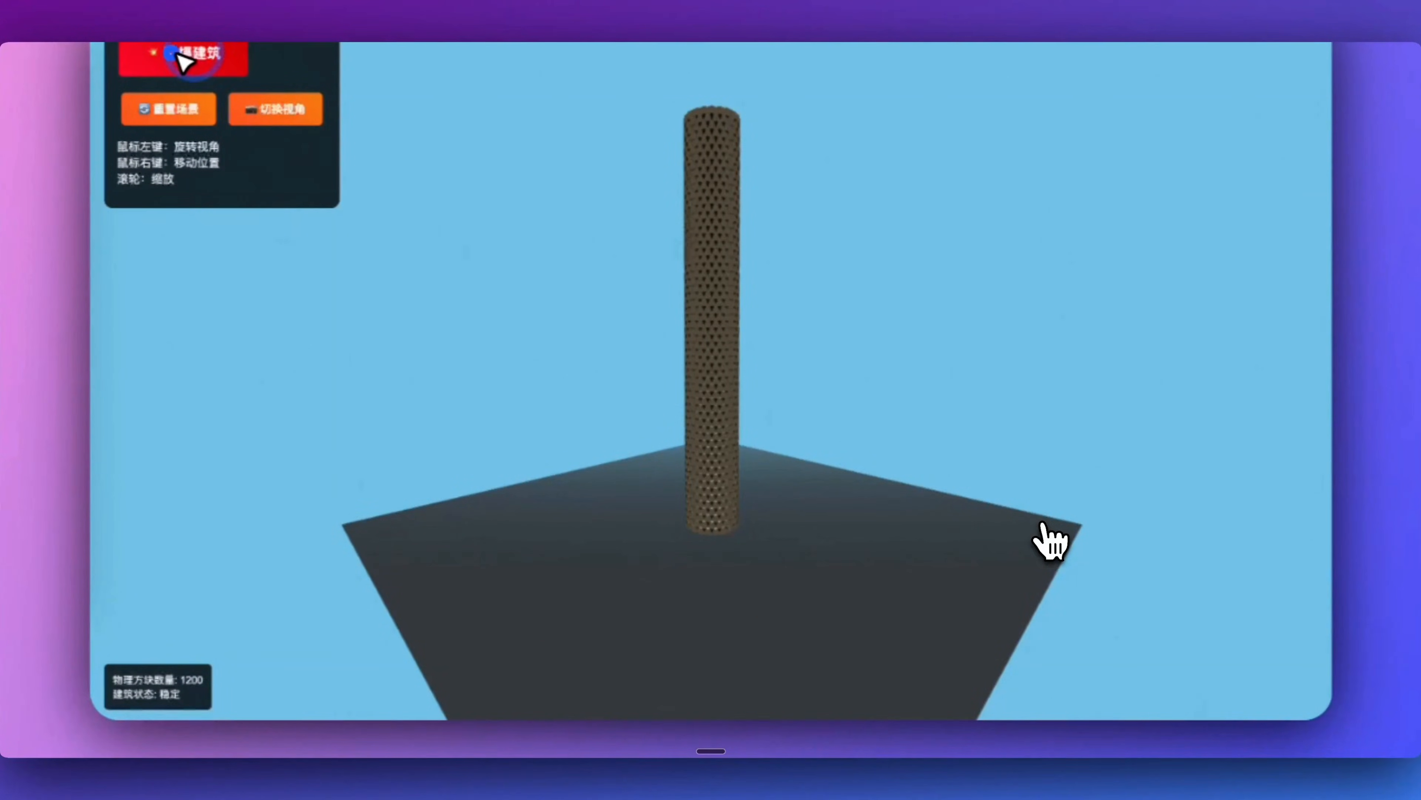
left_click(183, 53)
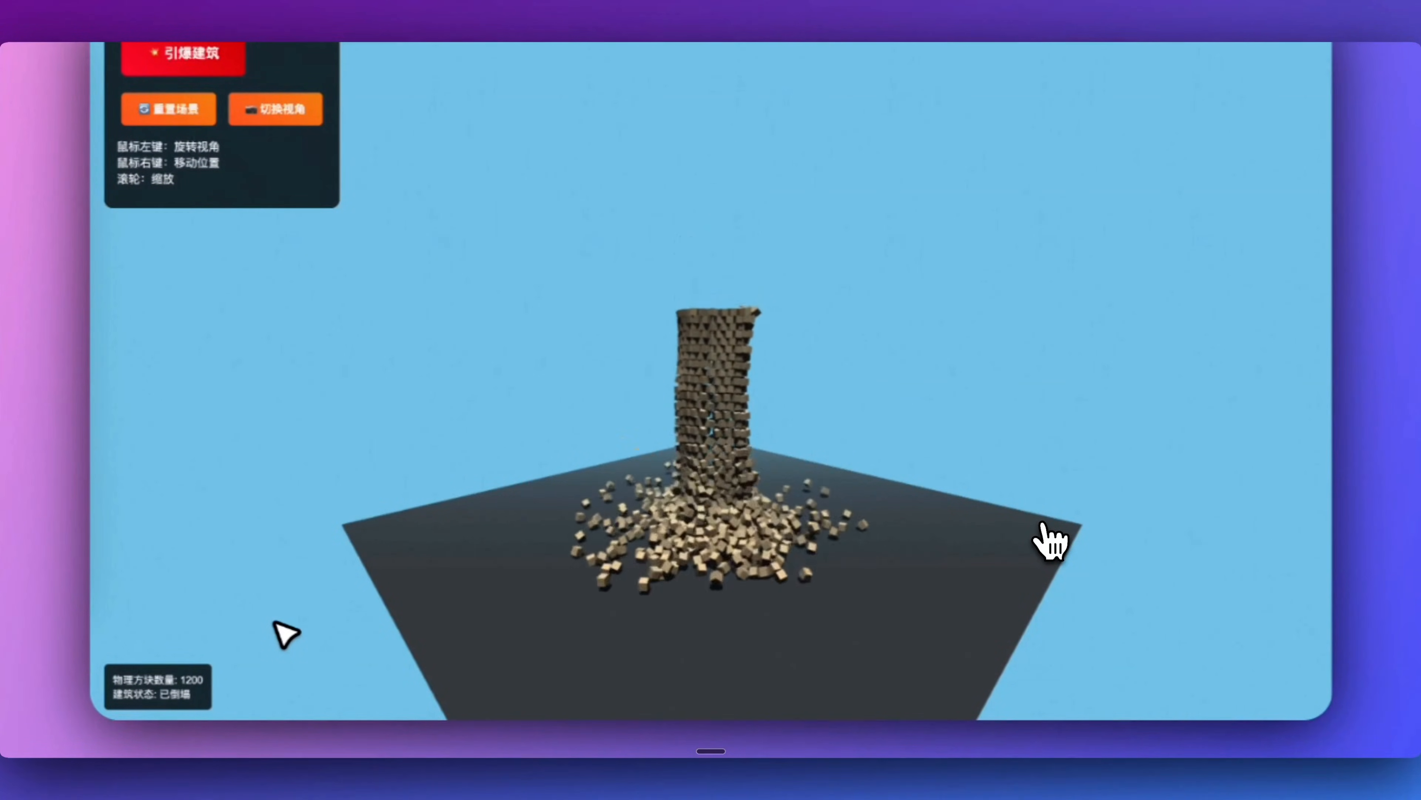
left_click(1063, 155)
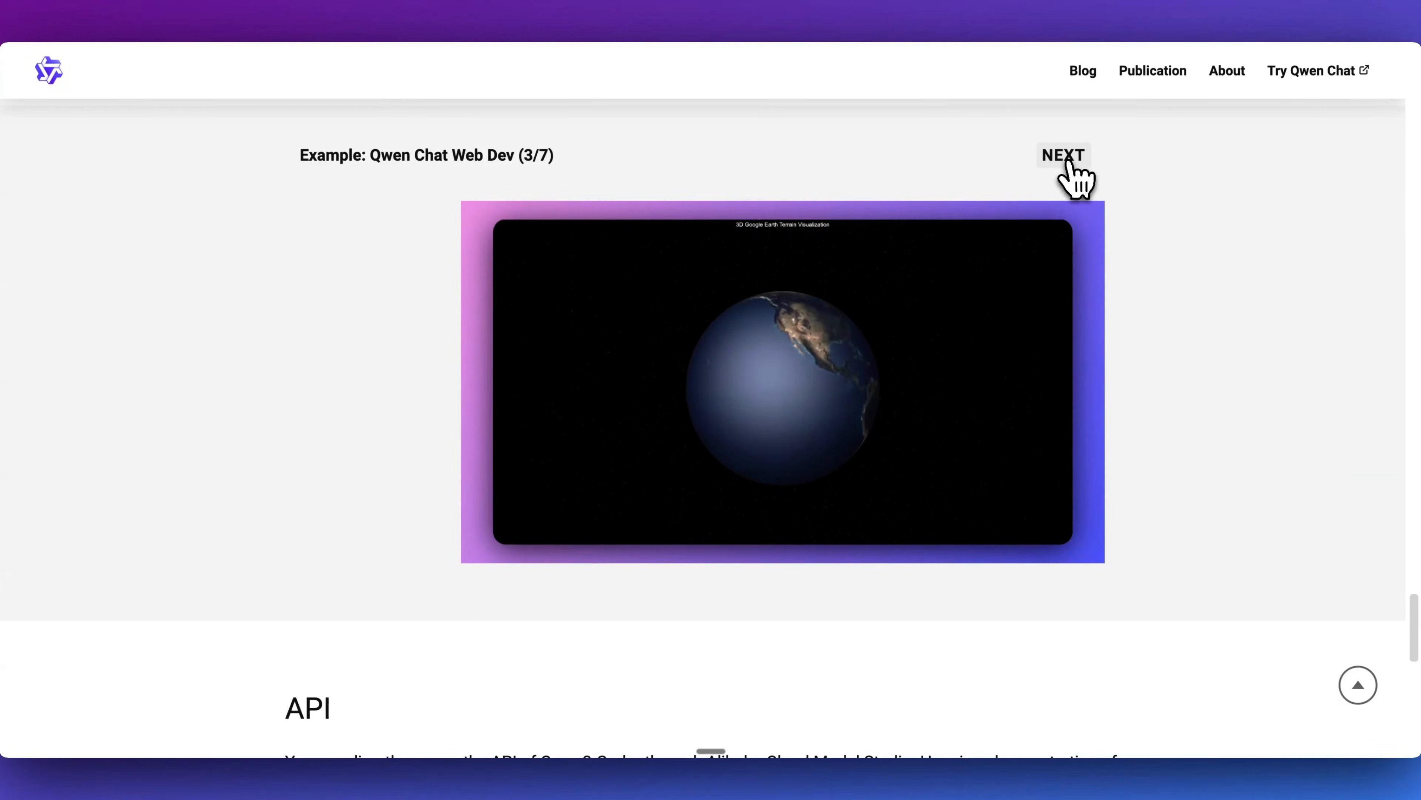
Step: Advance through the typing test, hypercube, solar system and DUET Game demos, then launch Try Qwen Chat
left_click(1061, 155)
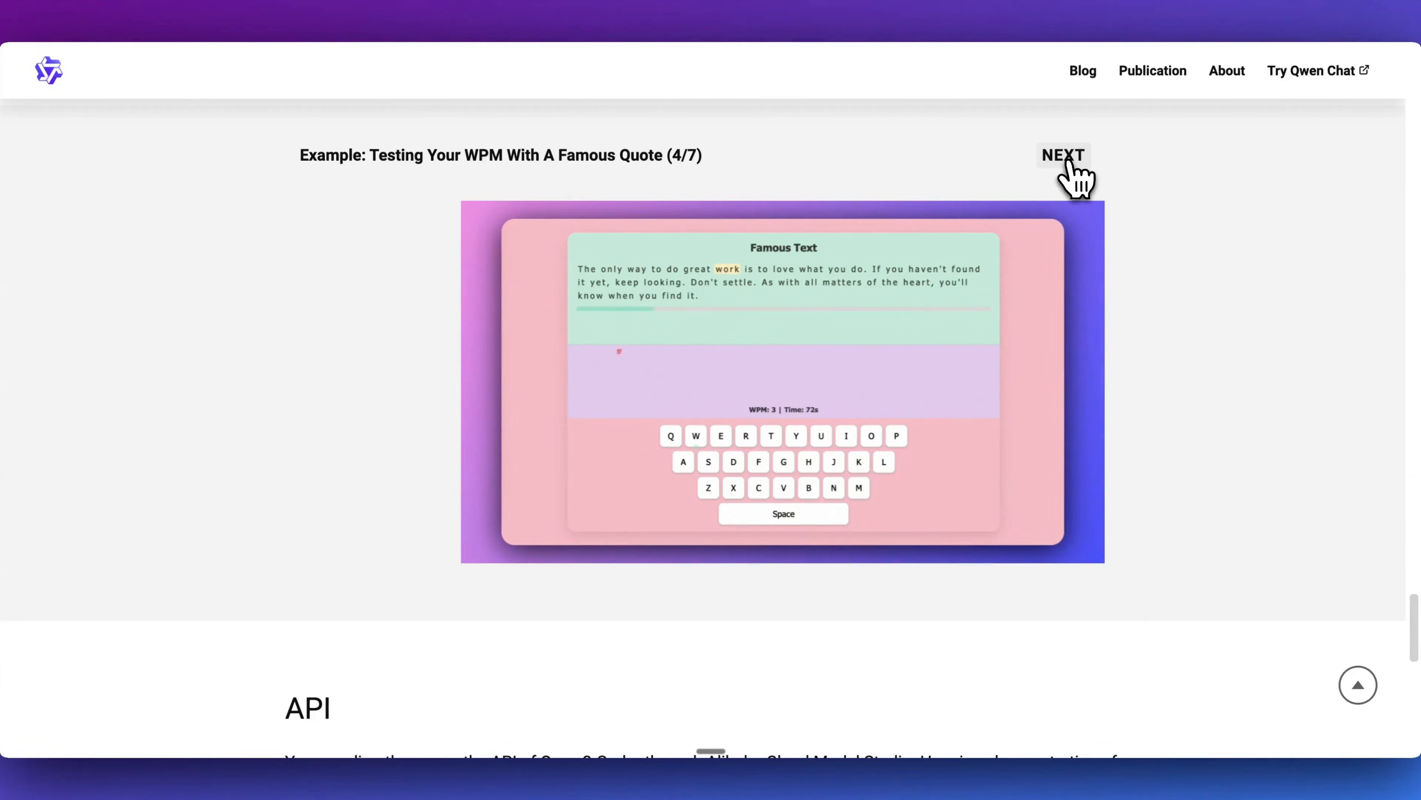
left_click(1062, 155)
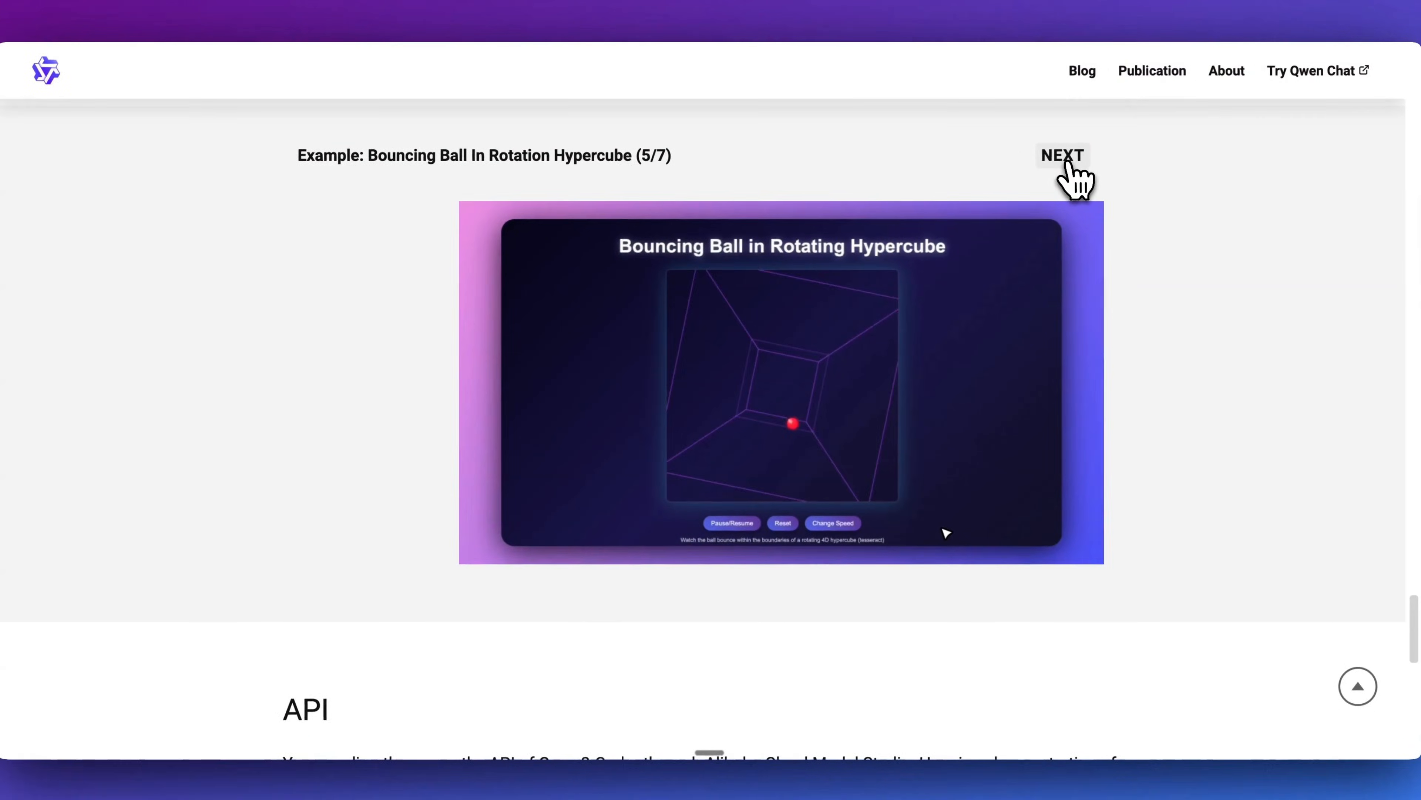
left_click(1061, 155)
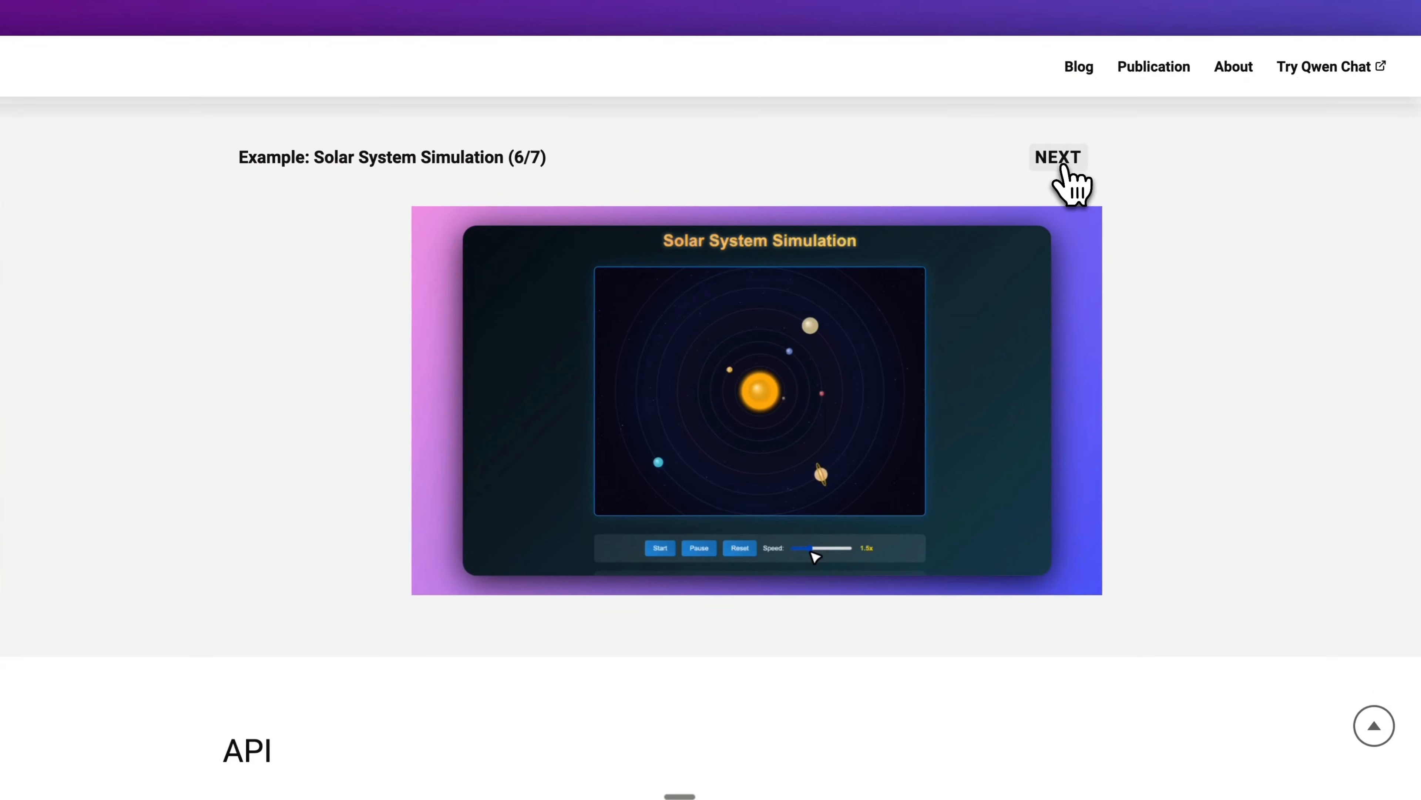
left_click(1057, 157)
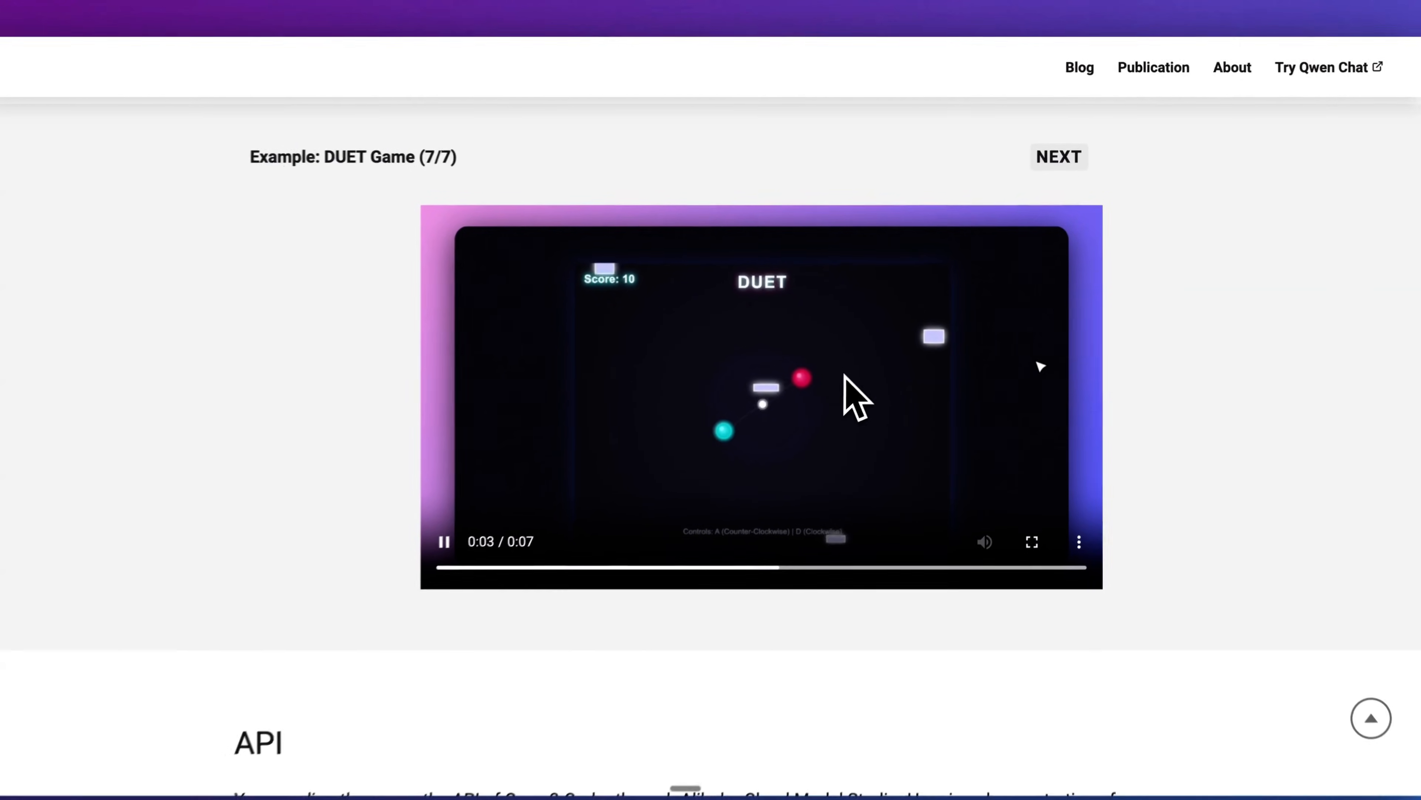
left_click(1328, 67)
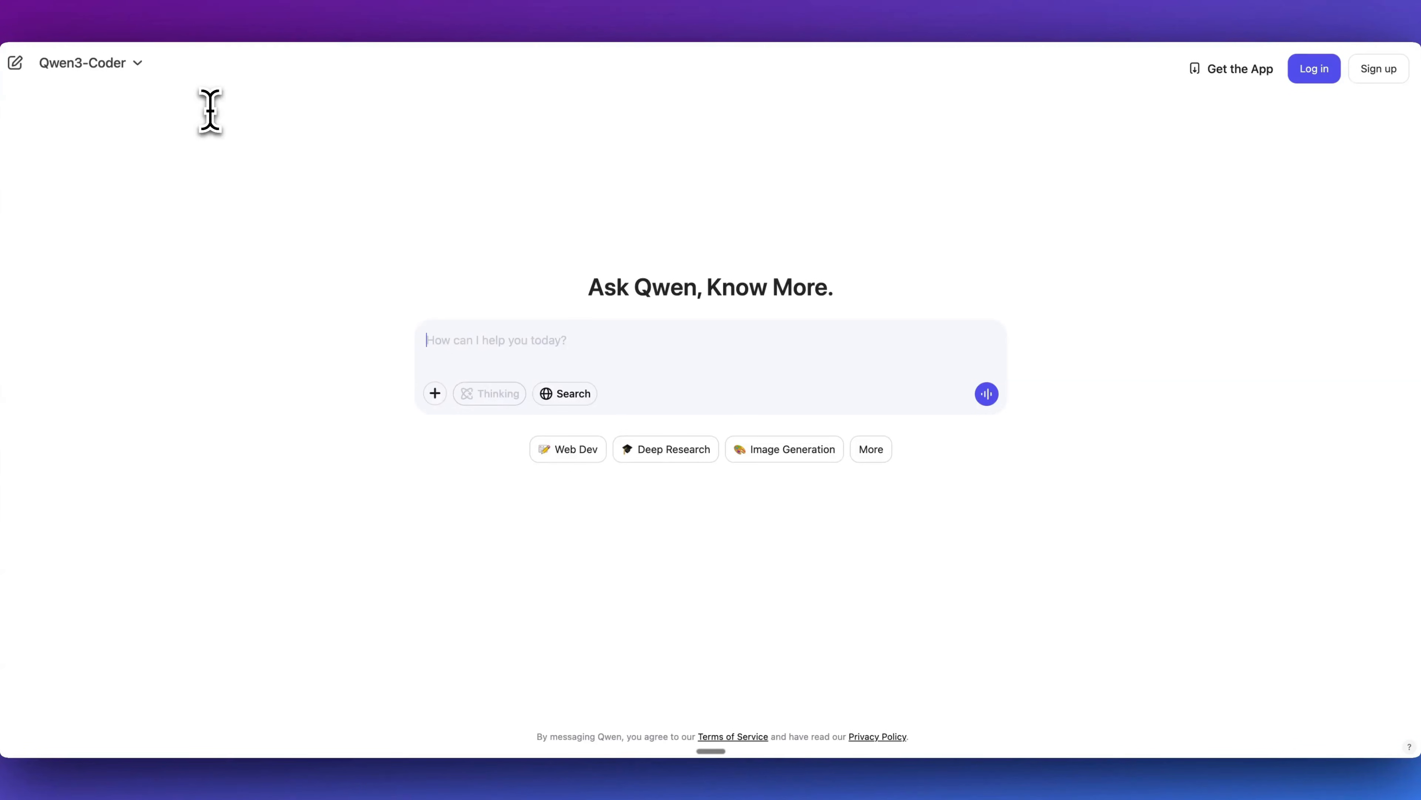
Step: Choose Web Dev mode and scroll through the generated React shopping-cart and checkout code
left_click(568, 449)
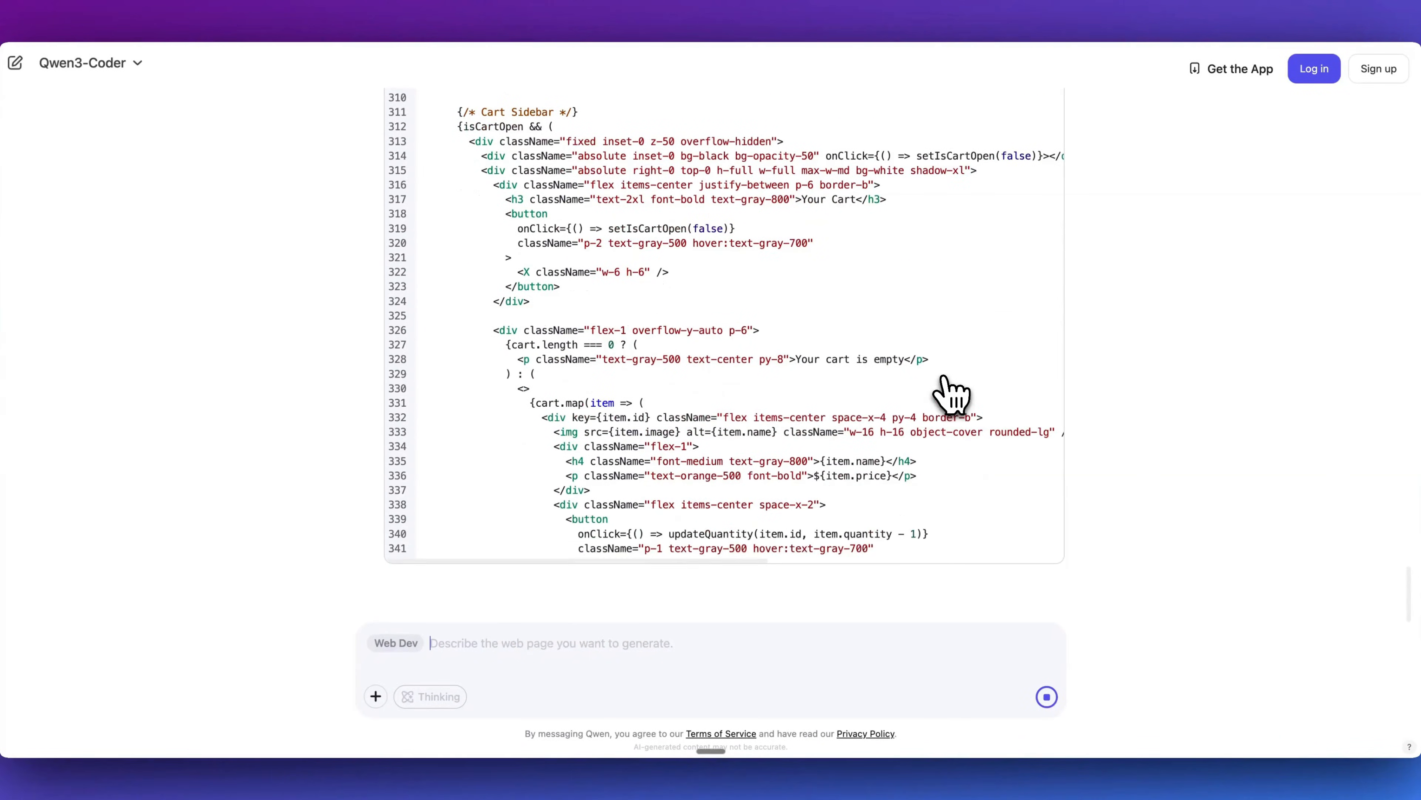
scroll("down", 3)
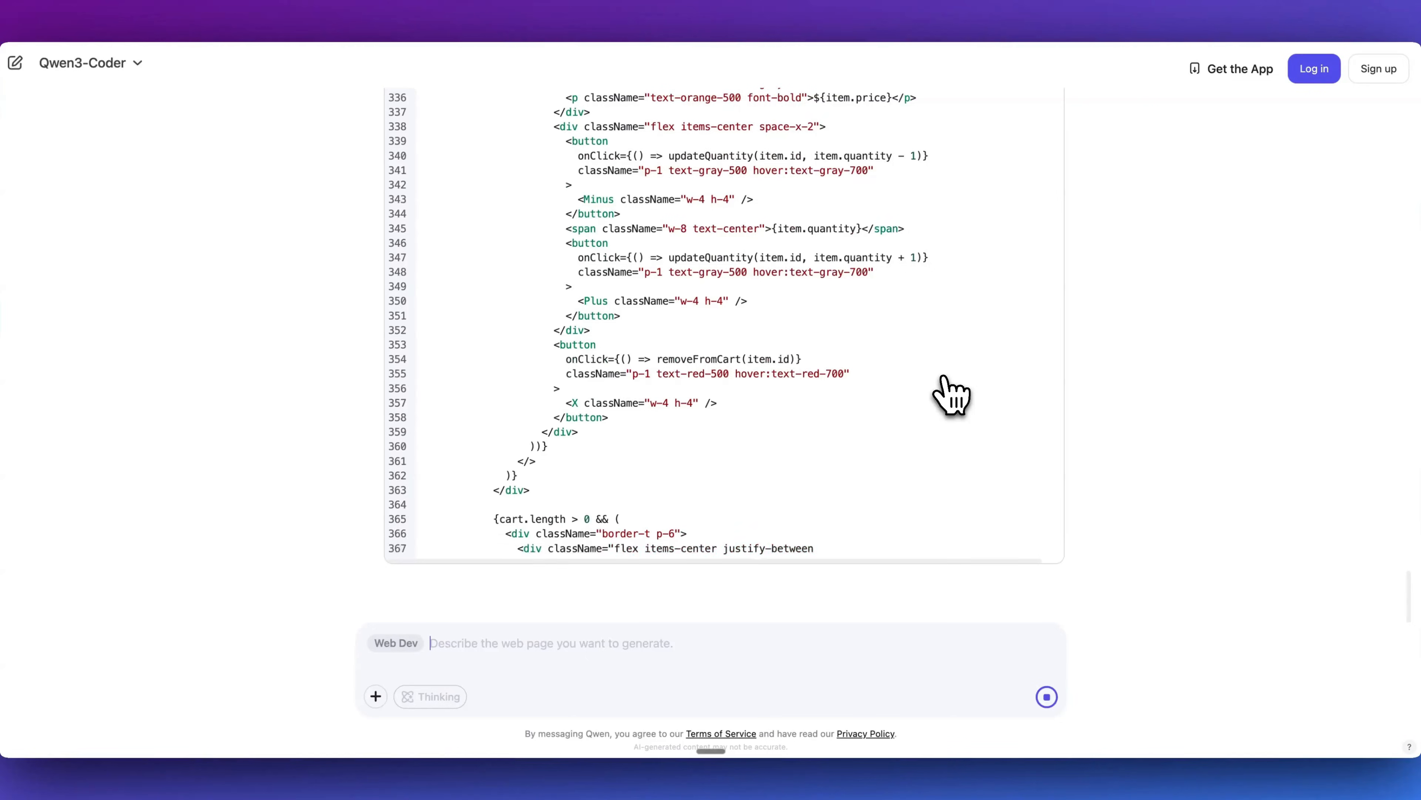
scroll("down", 3)
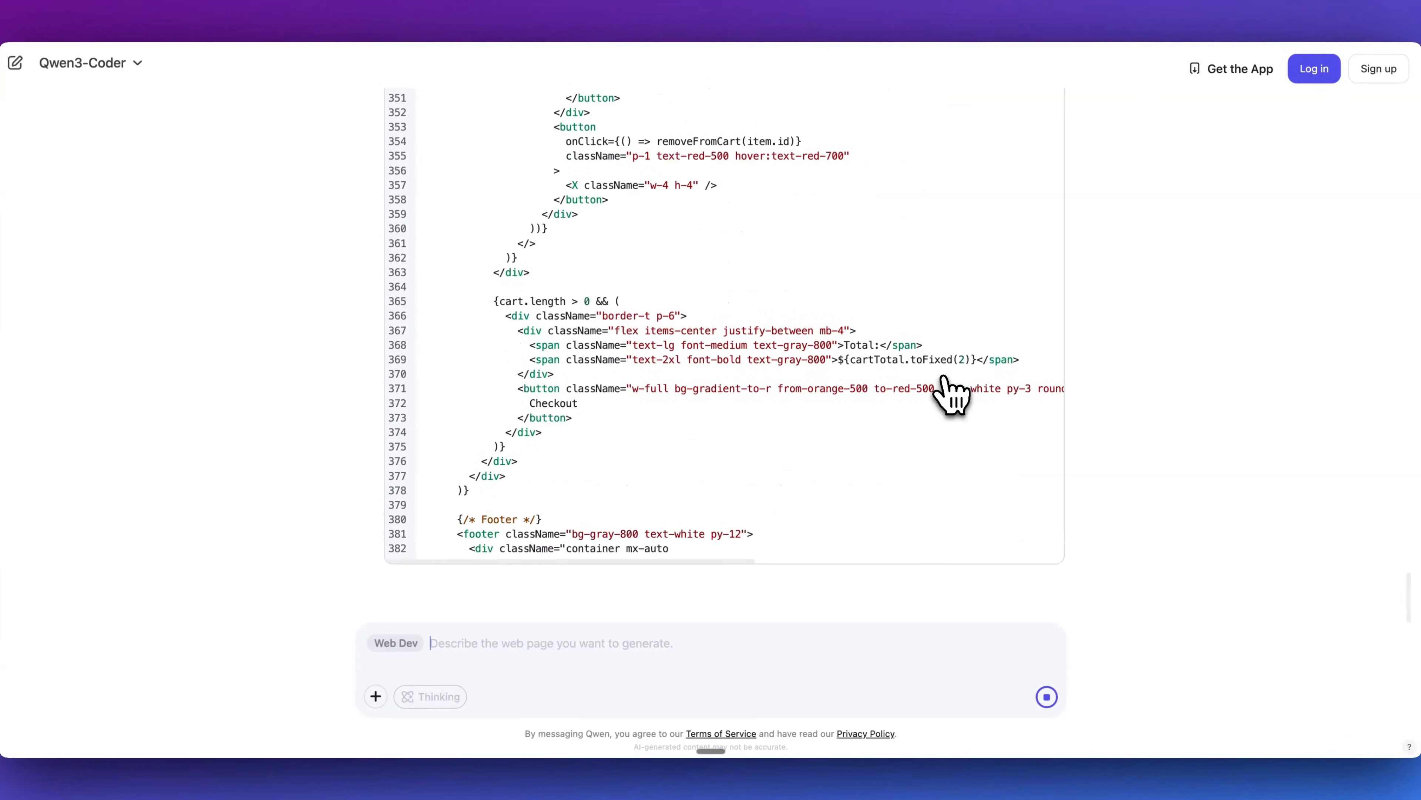
scroll("down", 3)
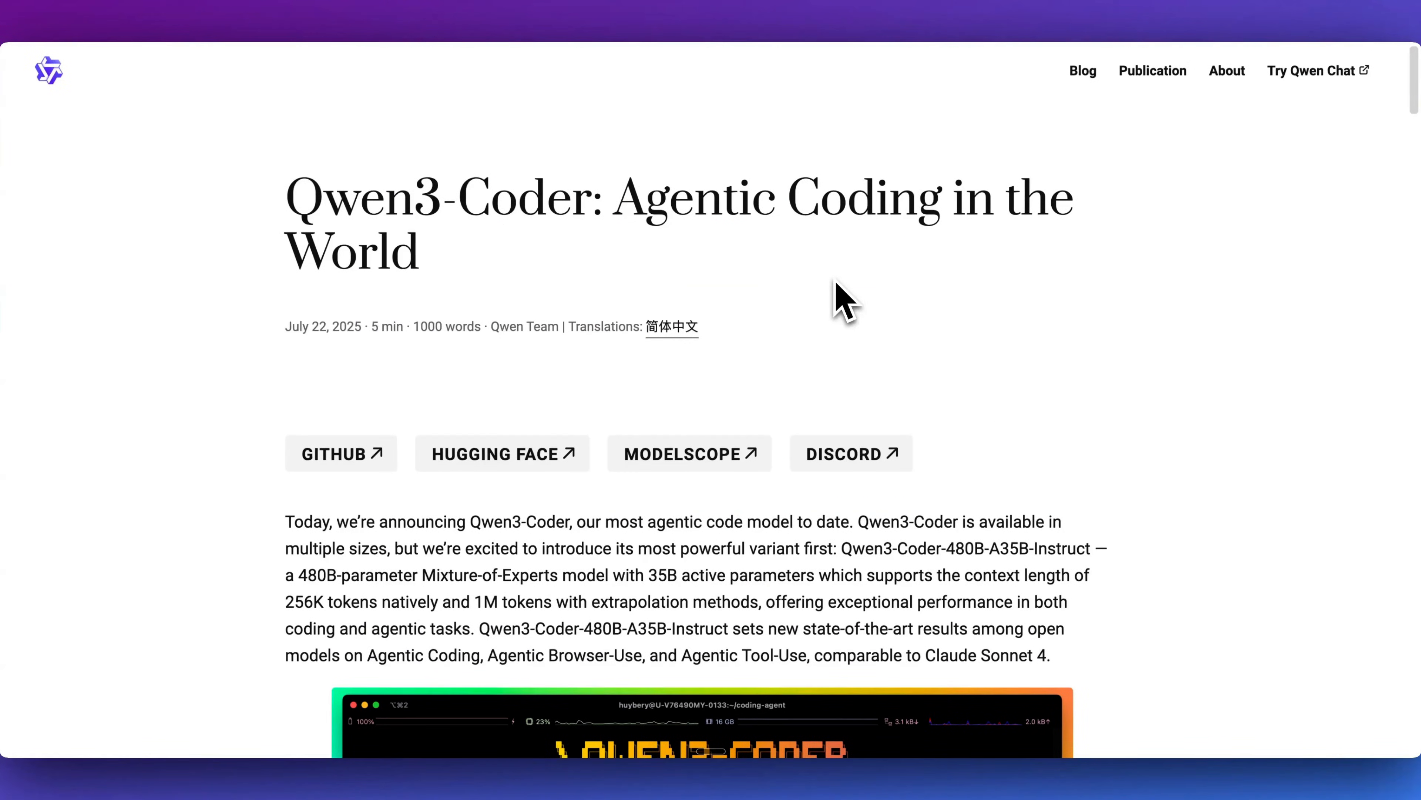
mouse_move(853, 551)
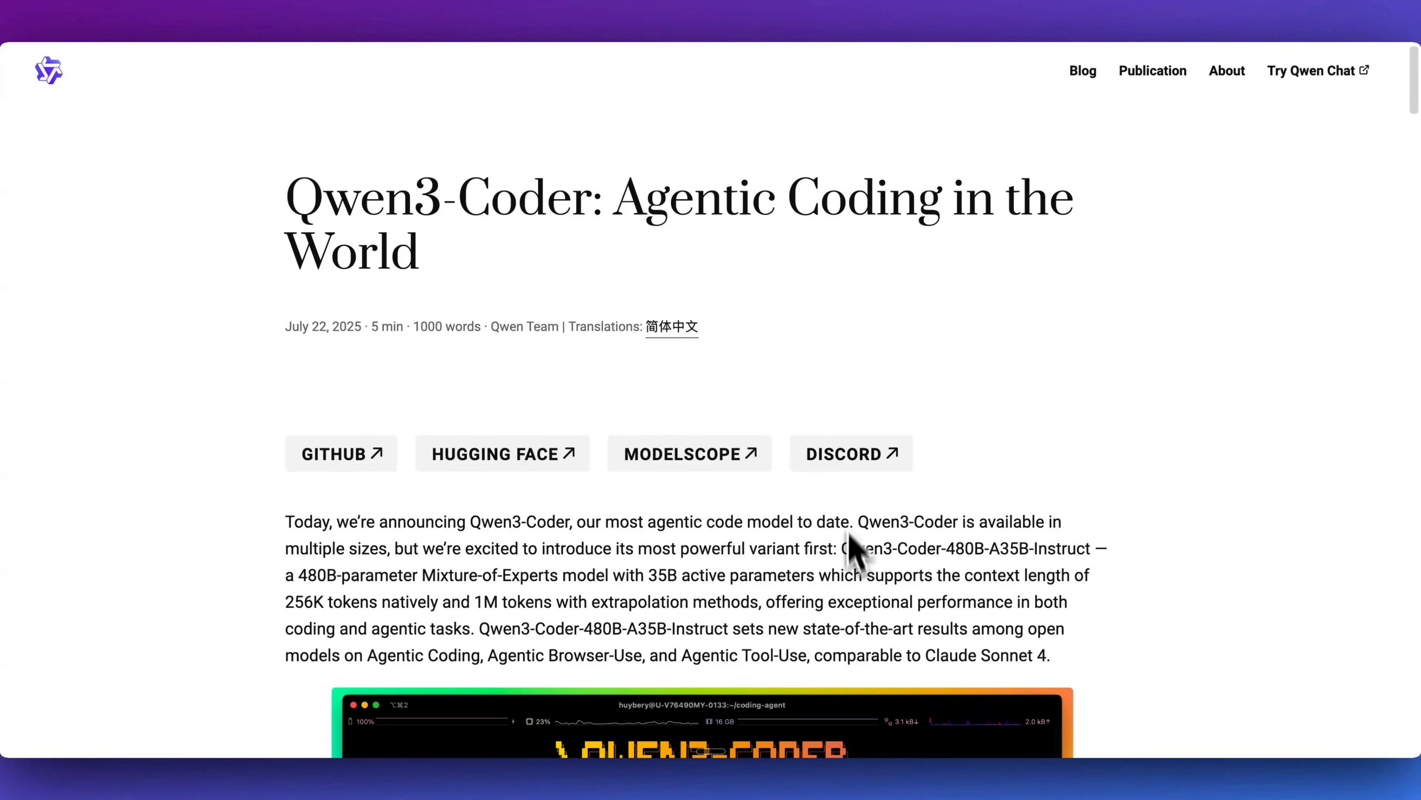